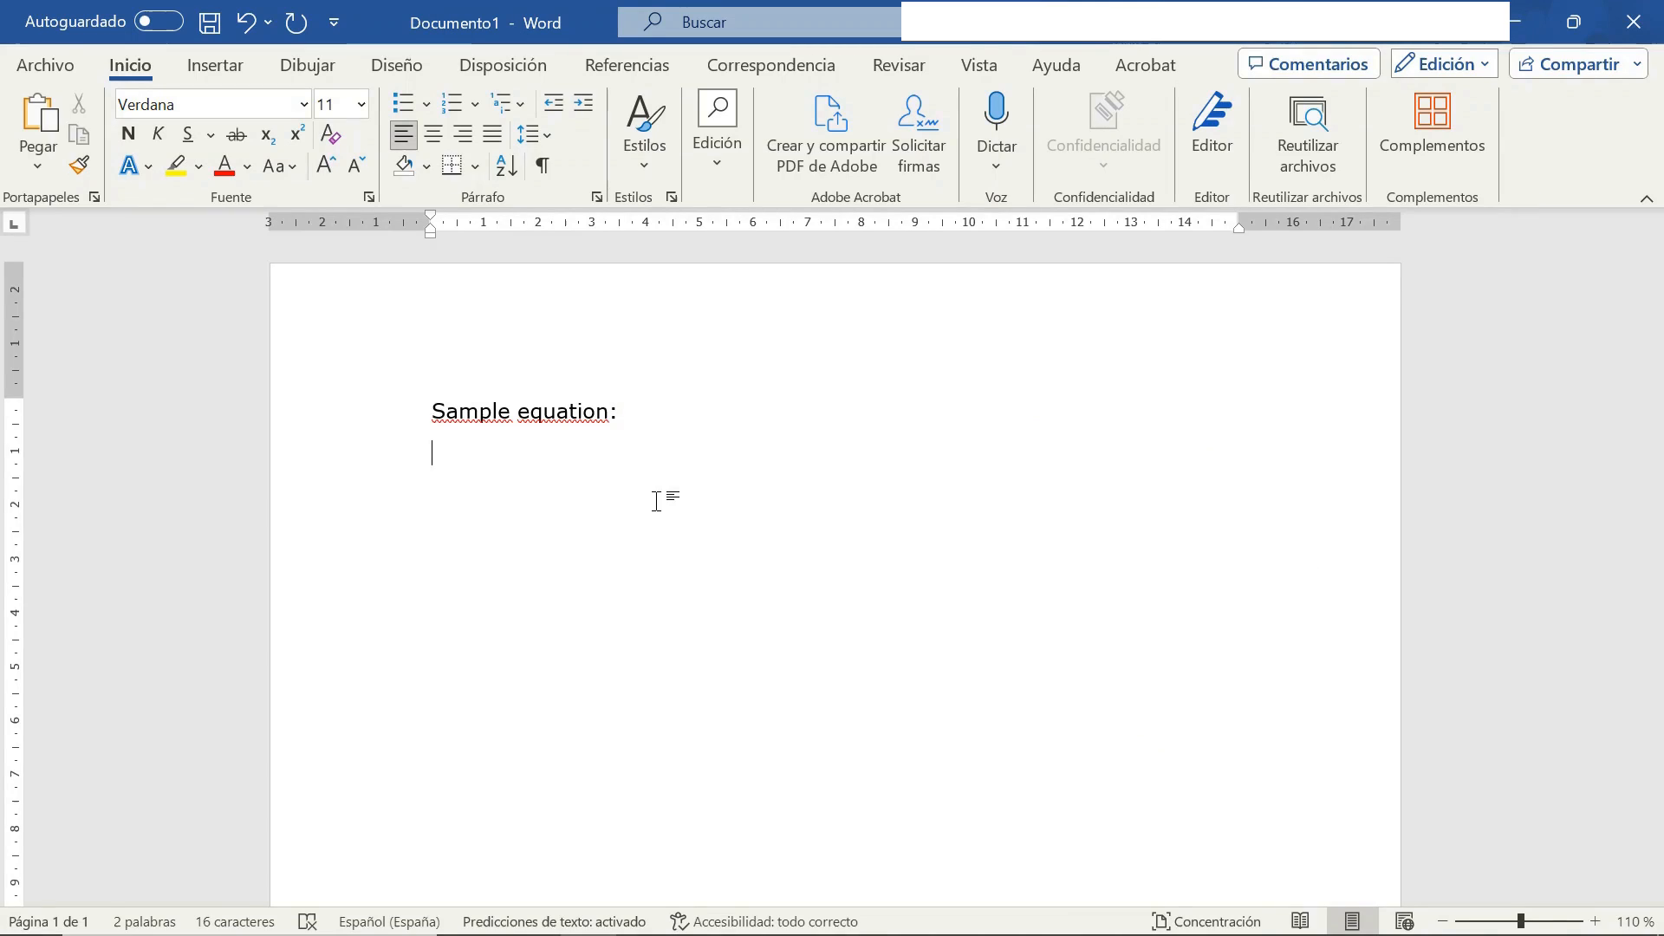
Step: Type \alpha and \beta to insert α β below 'Sample equation:', then start a new line
text(\ap)
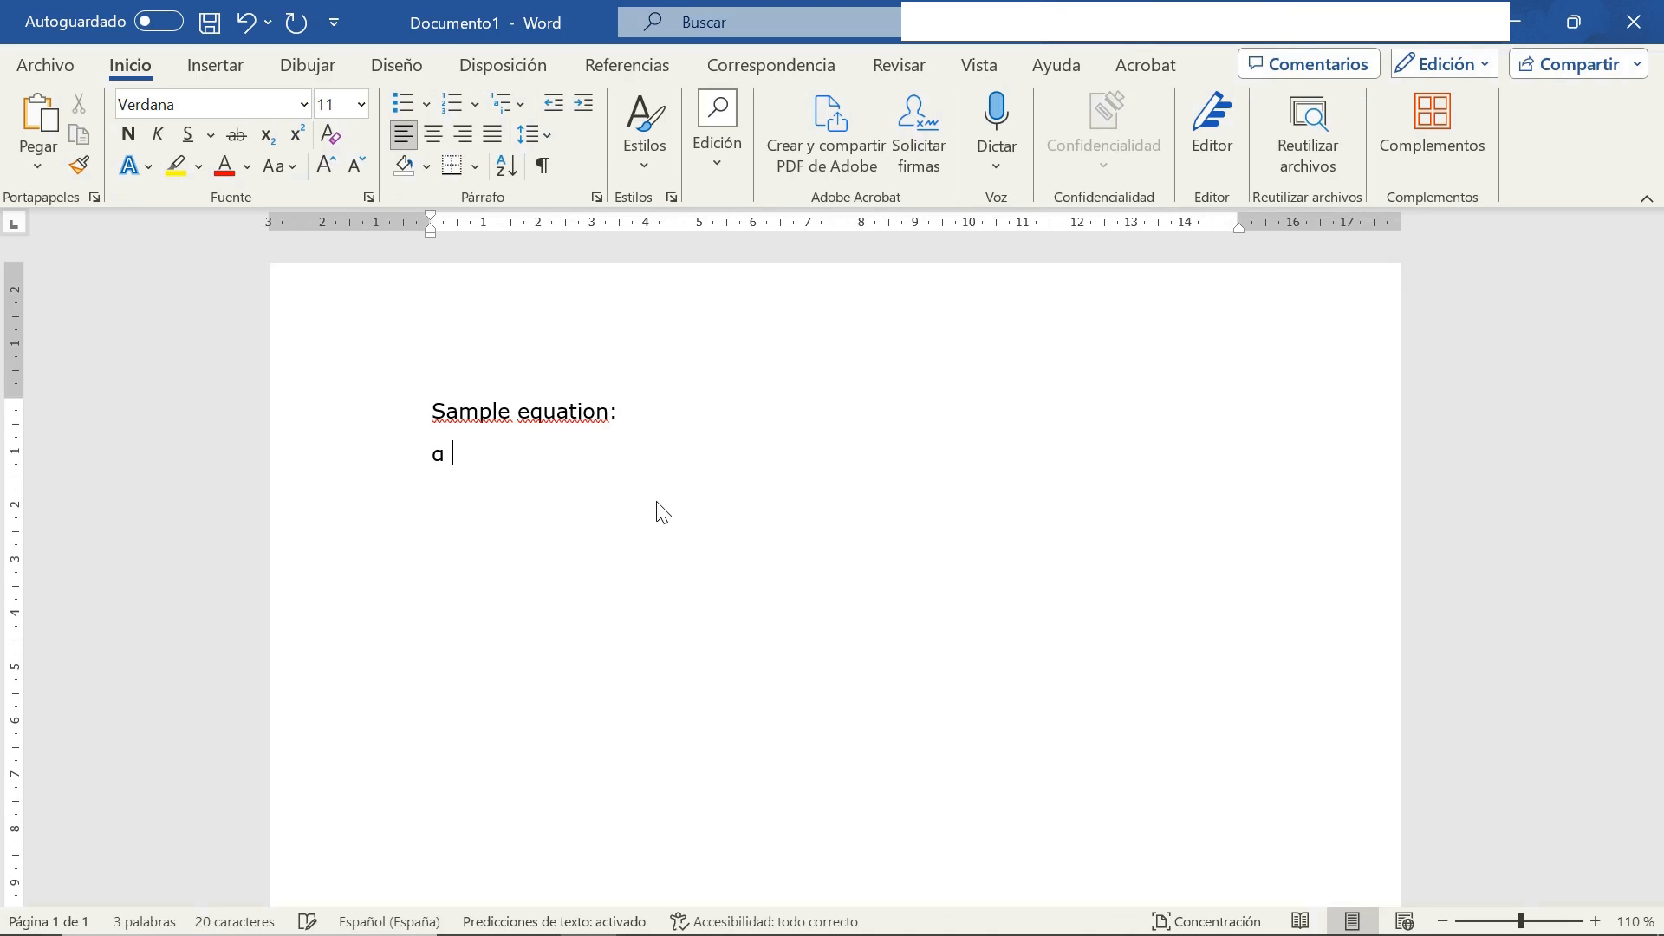
text(\beta)
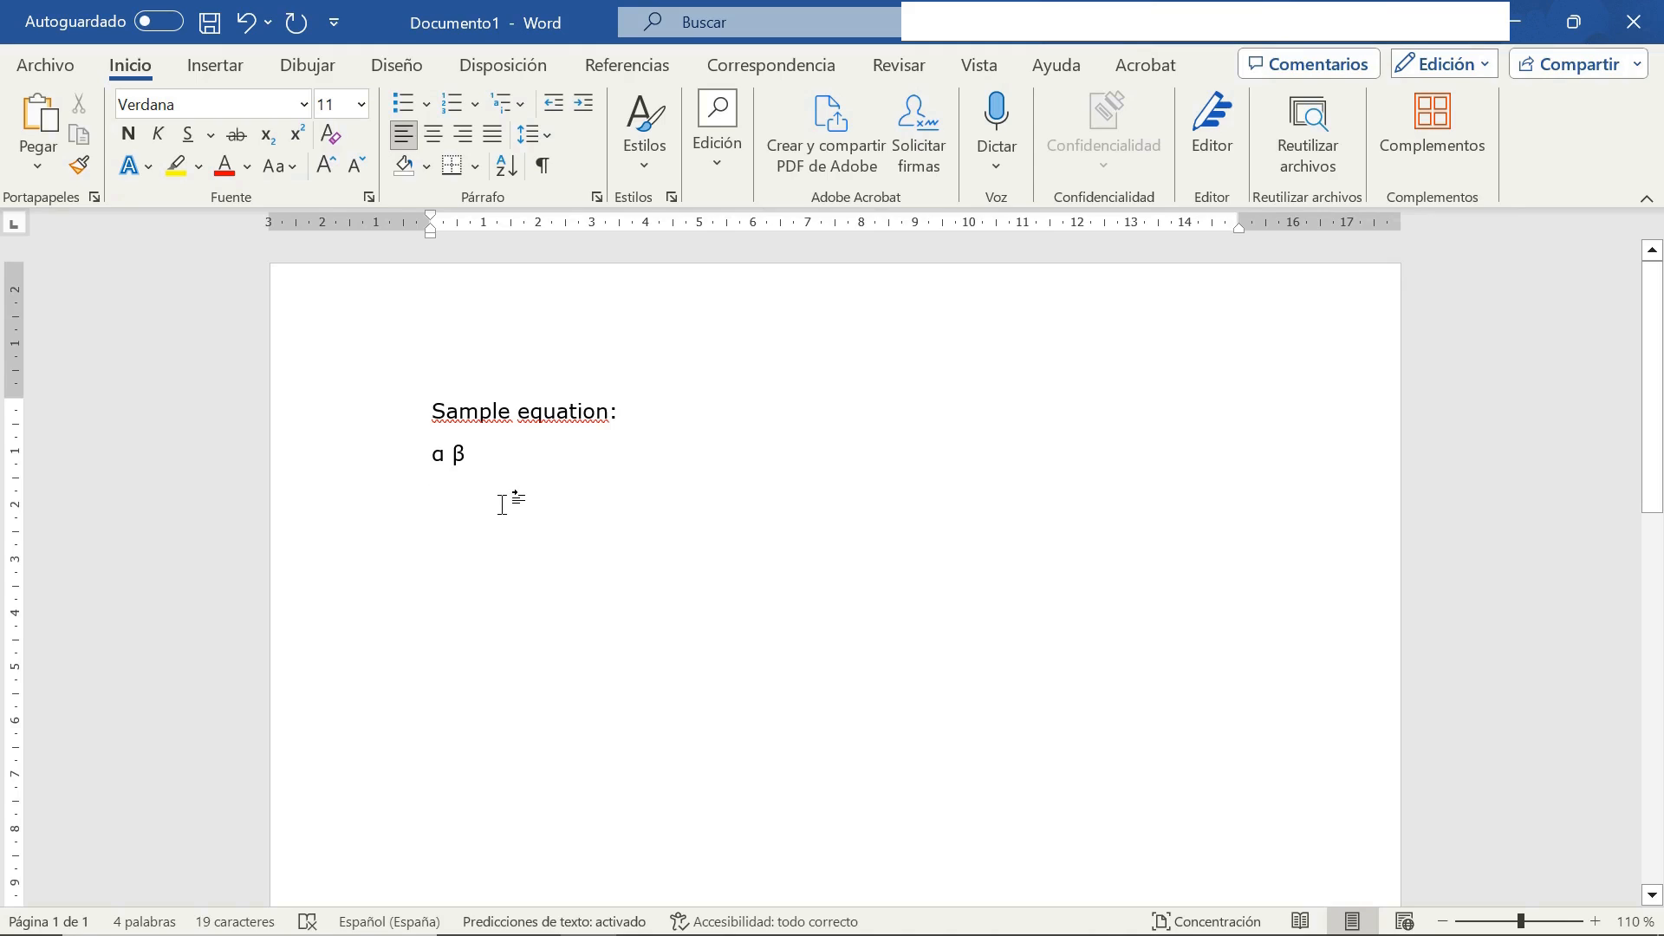
click(432, 495)
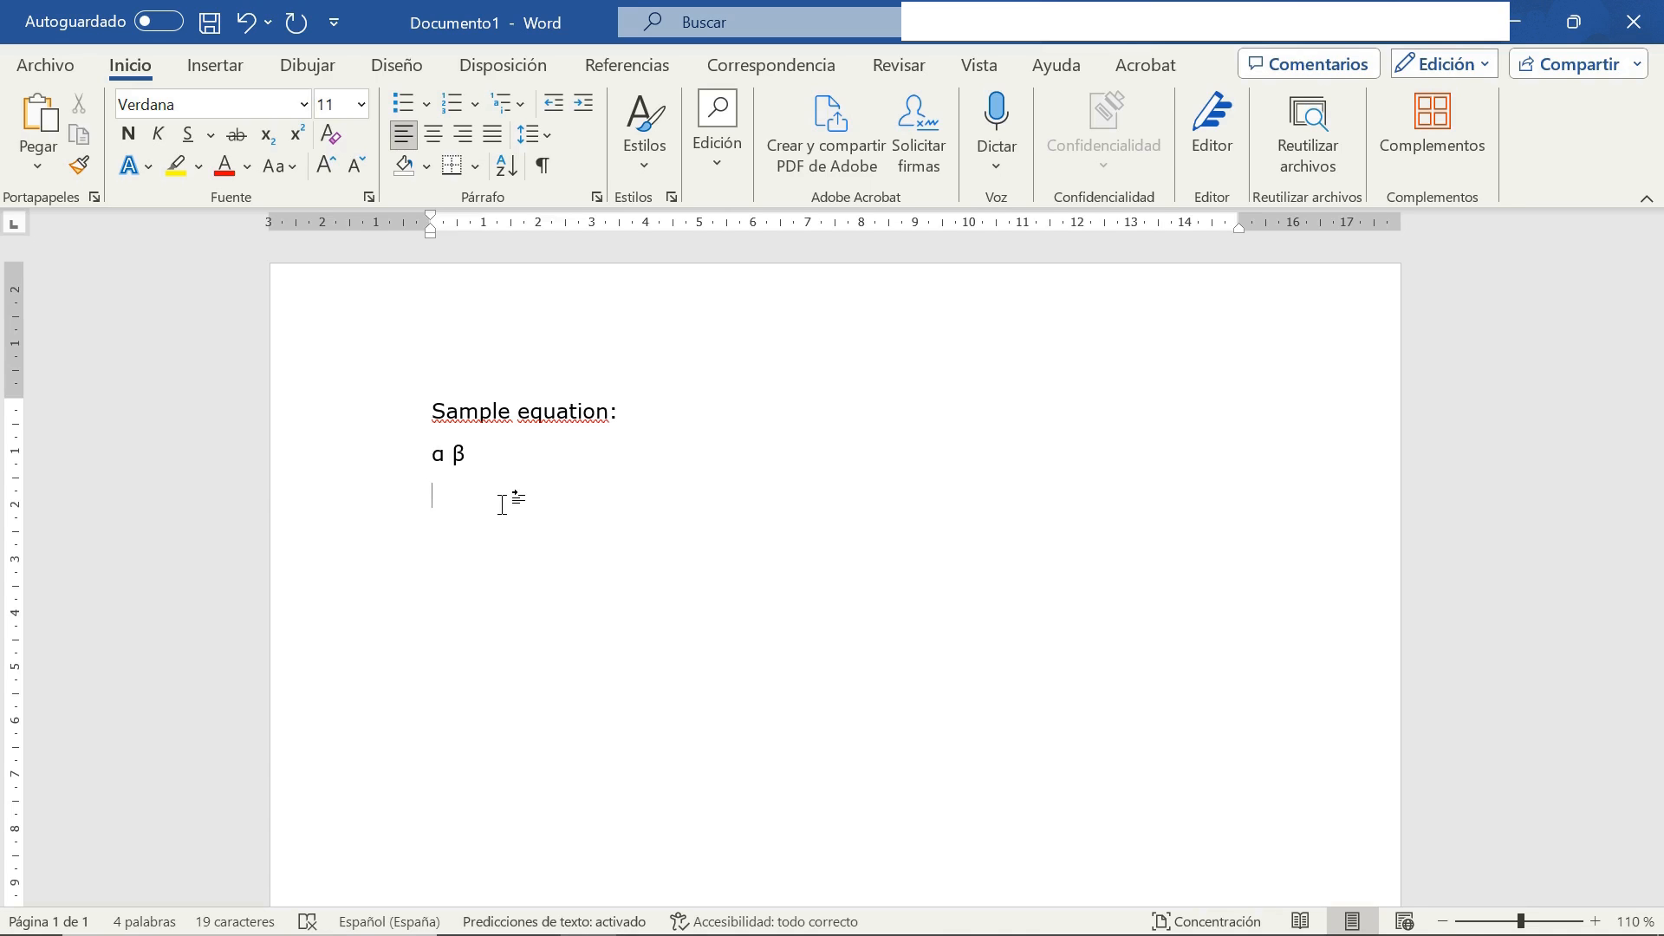
Step: Select the Verdana font name in the font box and switch to the Insertar tab
click(202, 104)
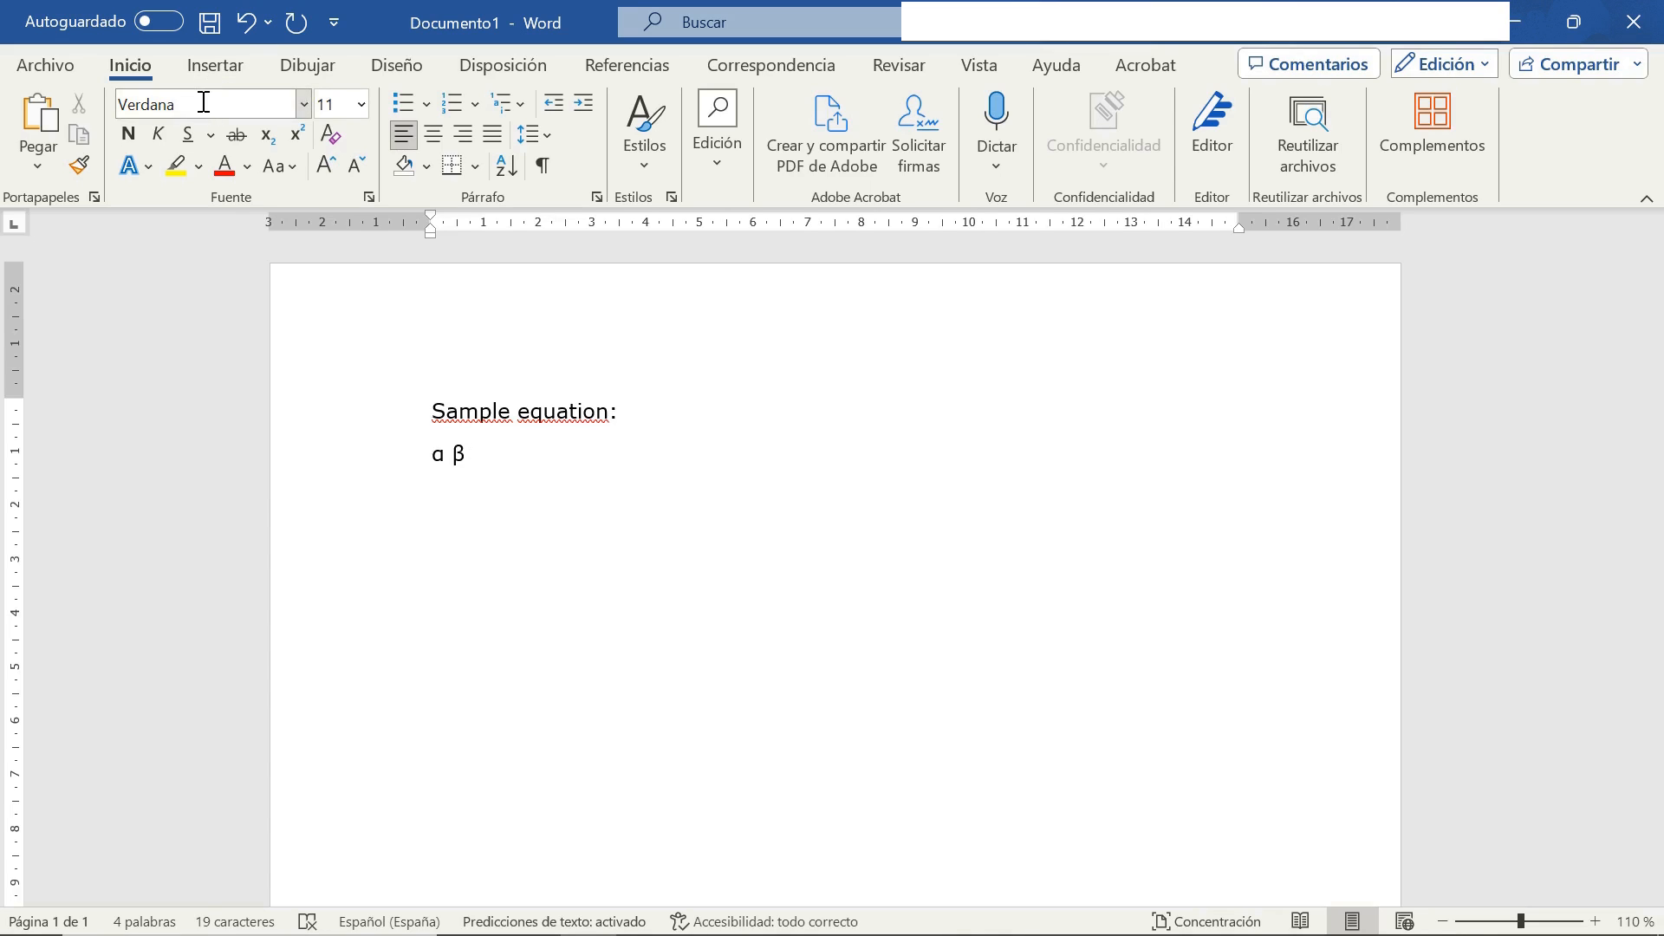
triple_click(197, 103)
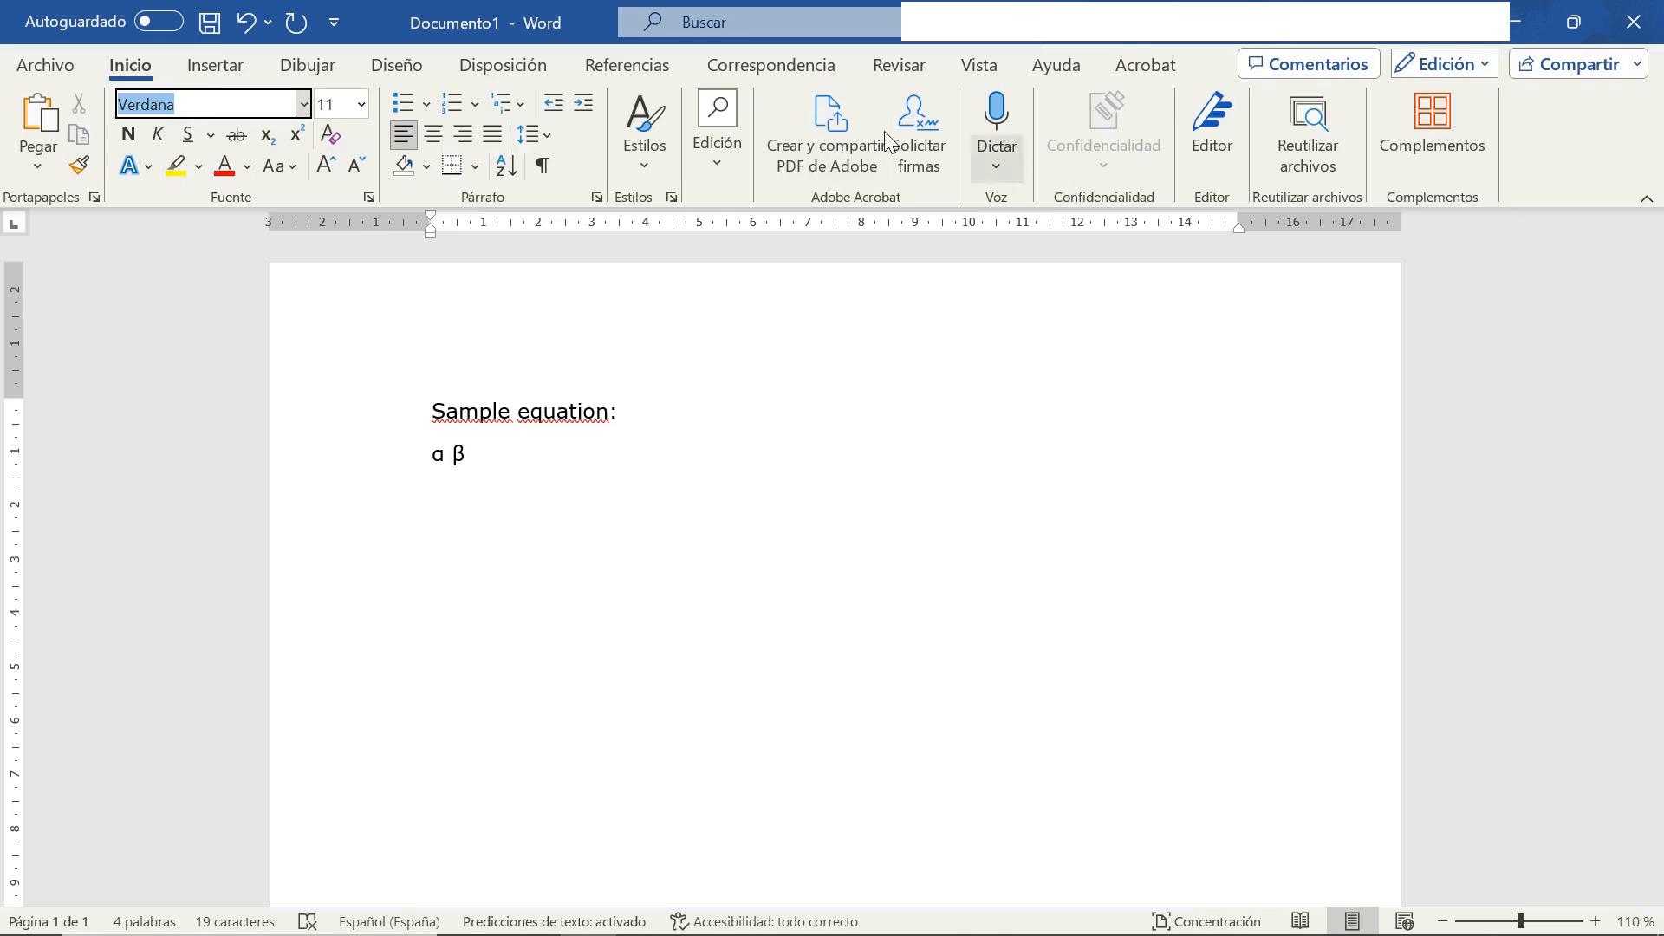
click(214, 65)
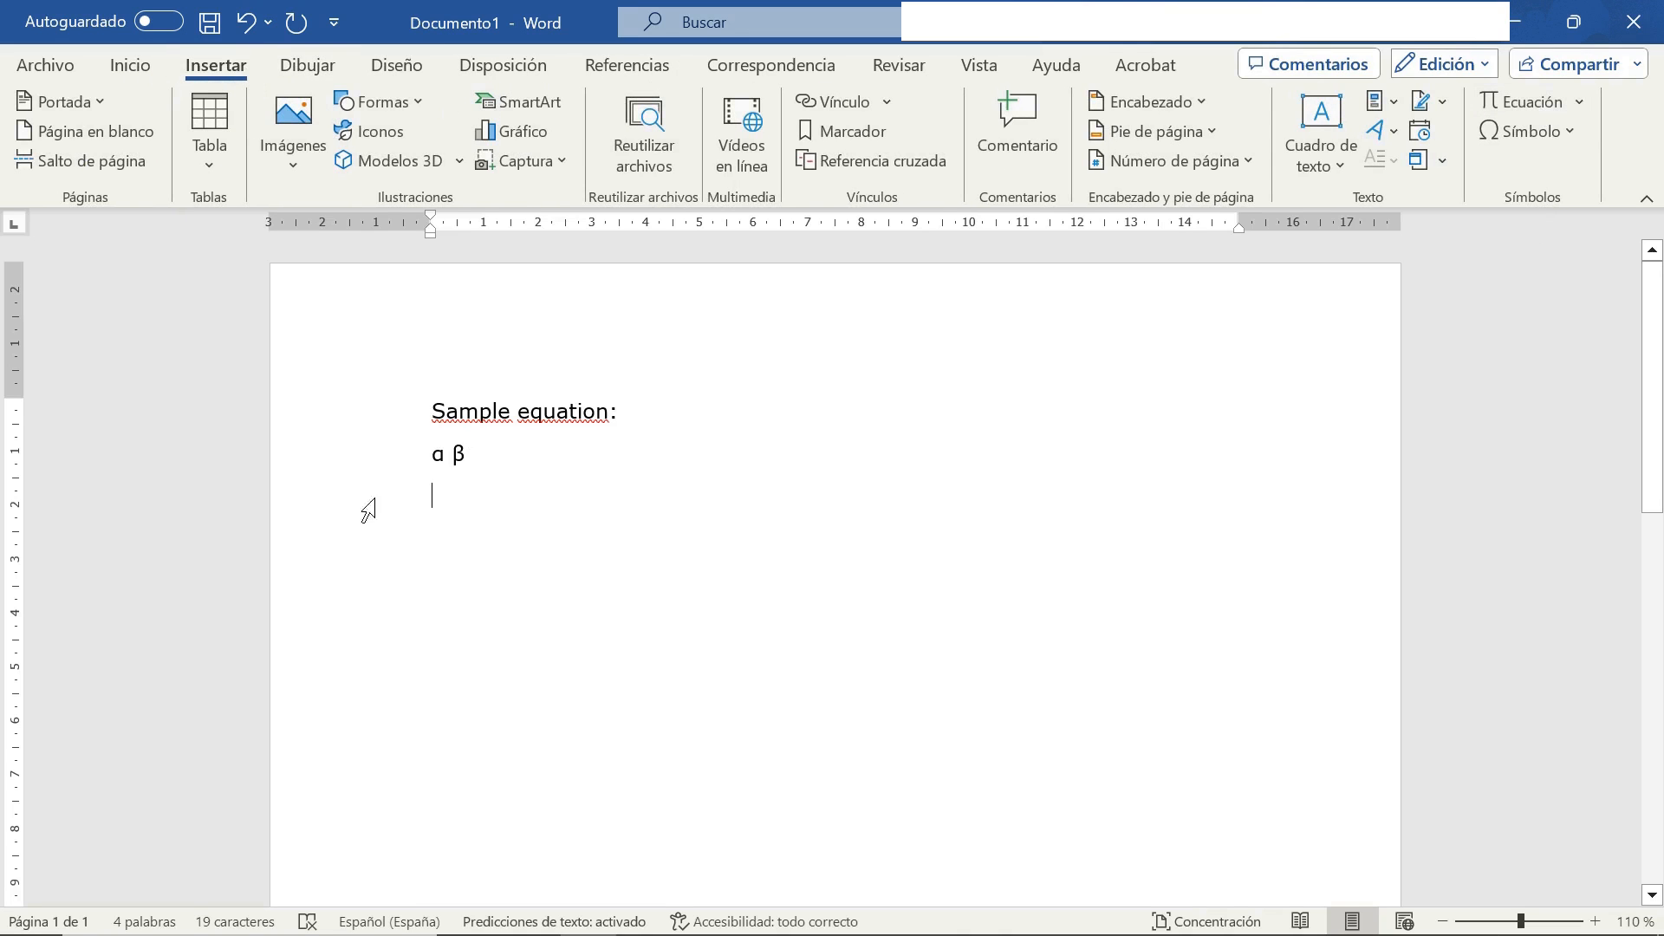
mouse_move(454, 503)
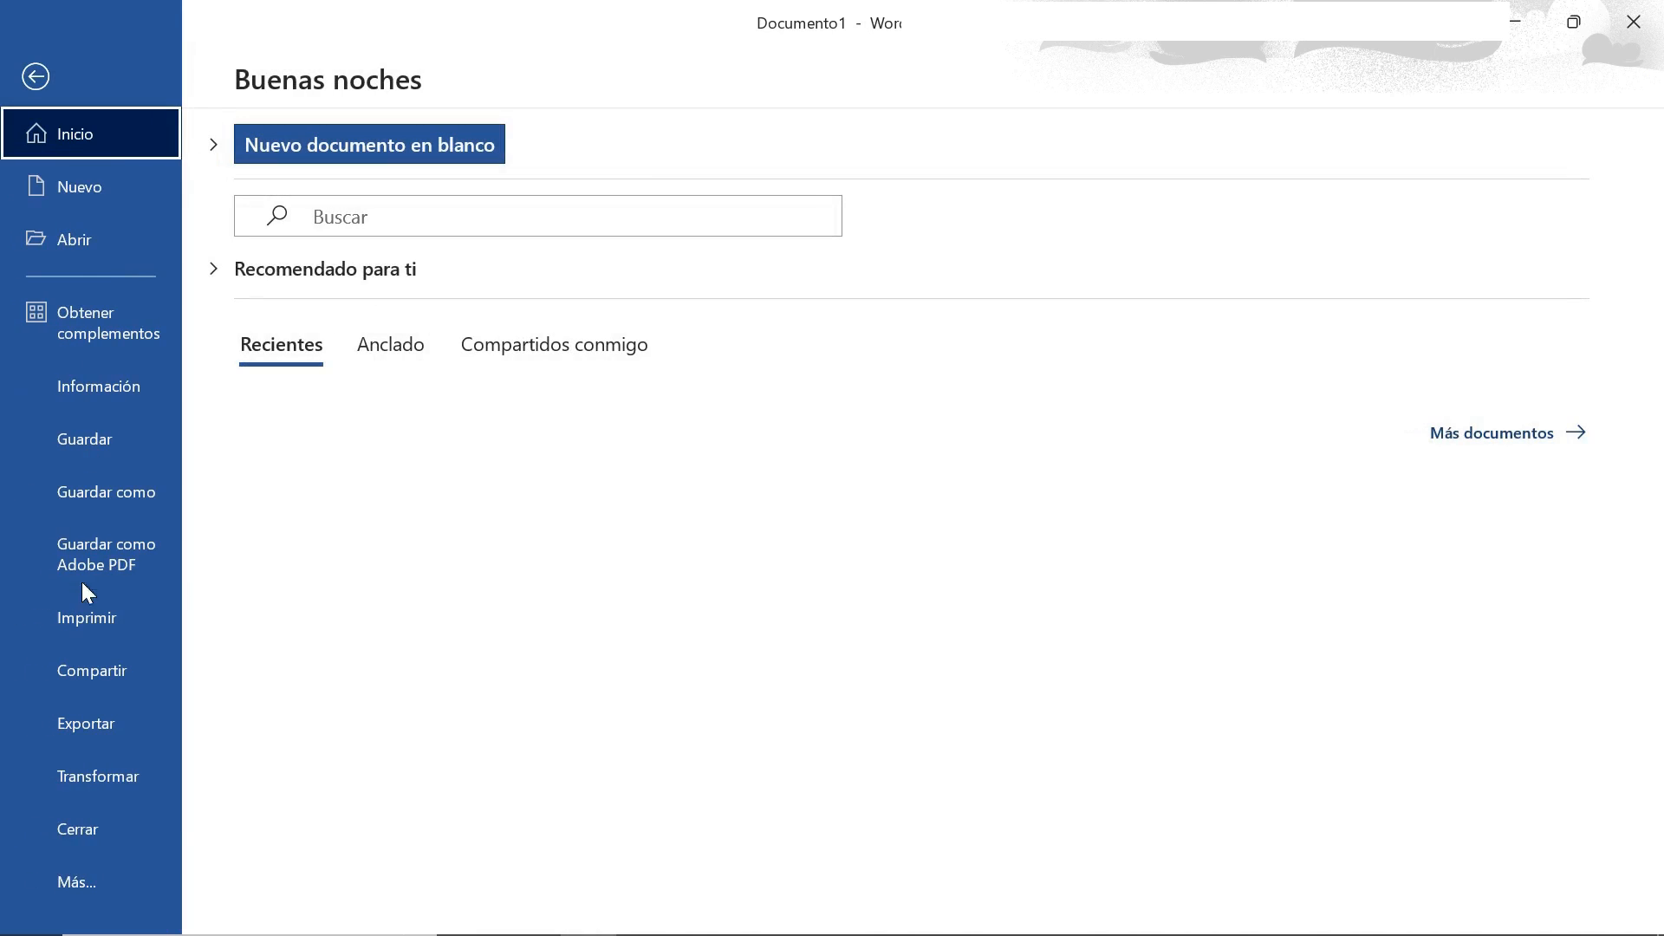
Step: Open Opciones de Word through Más... and show the Revisión proofing page
click(76, 882)
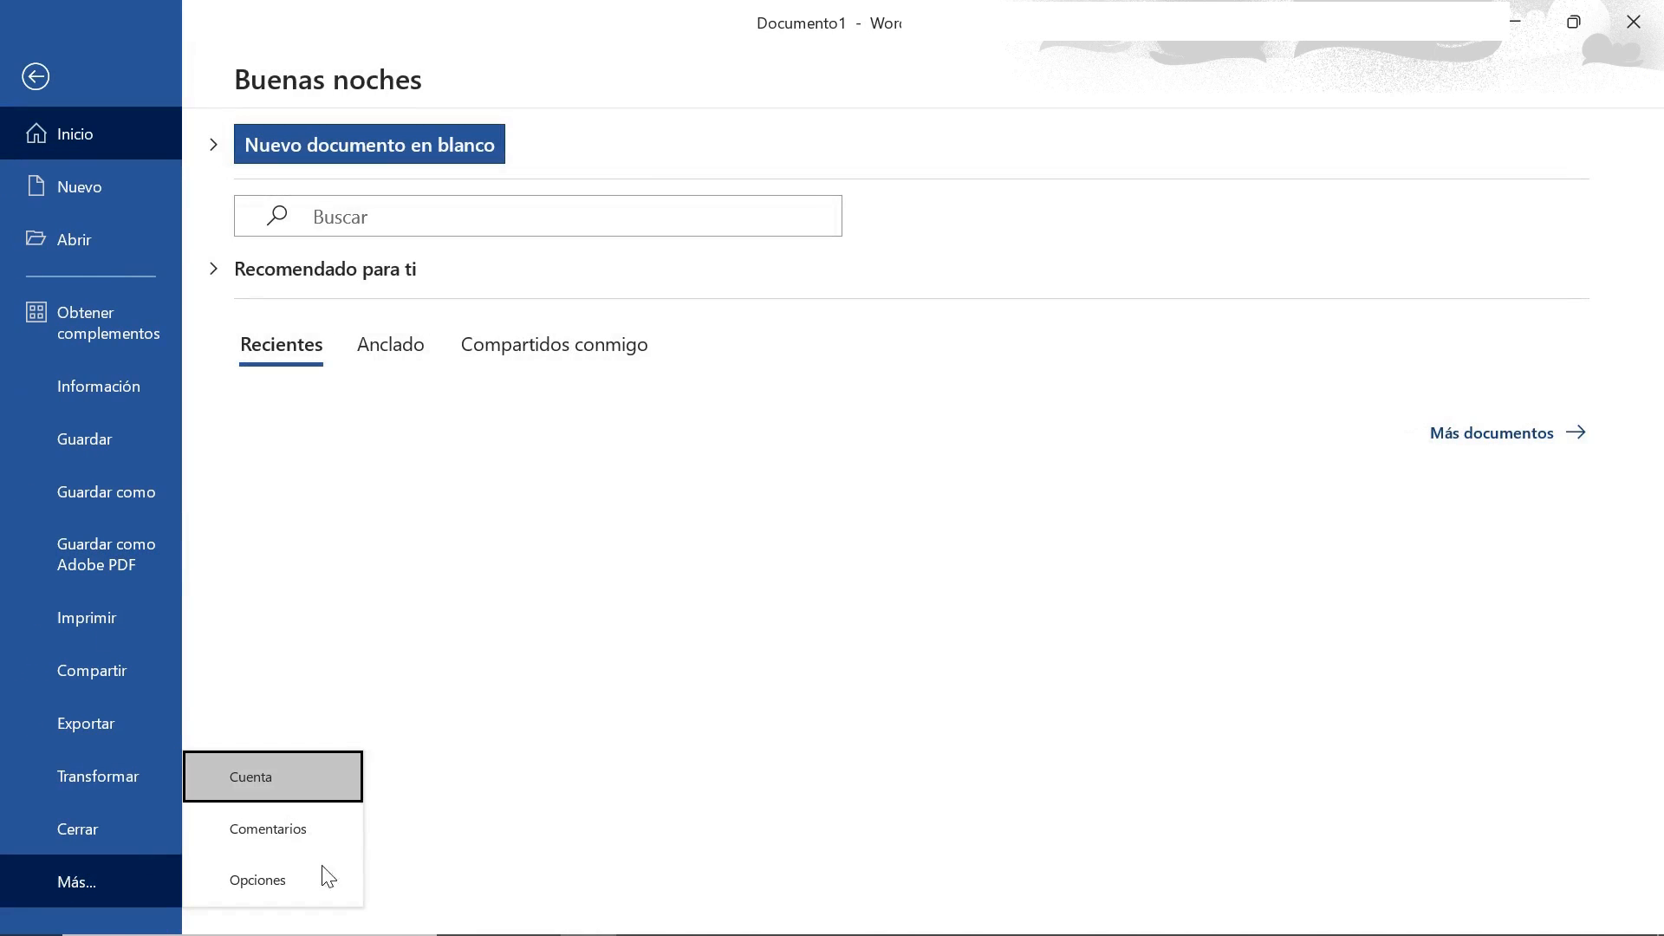
click(258, 880)
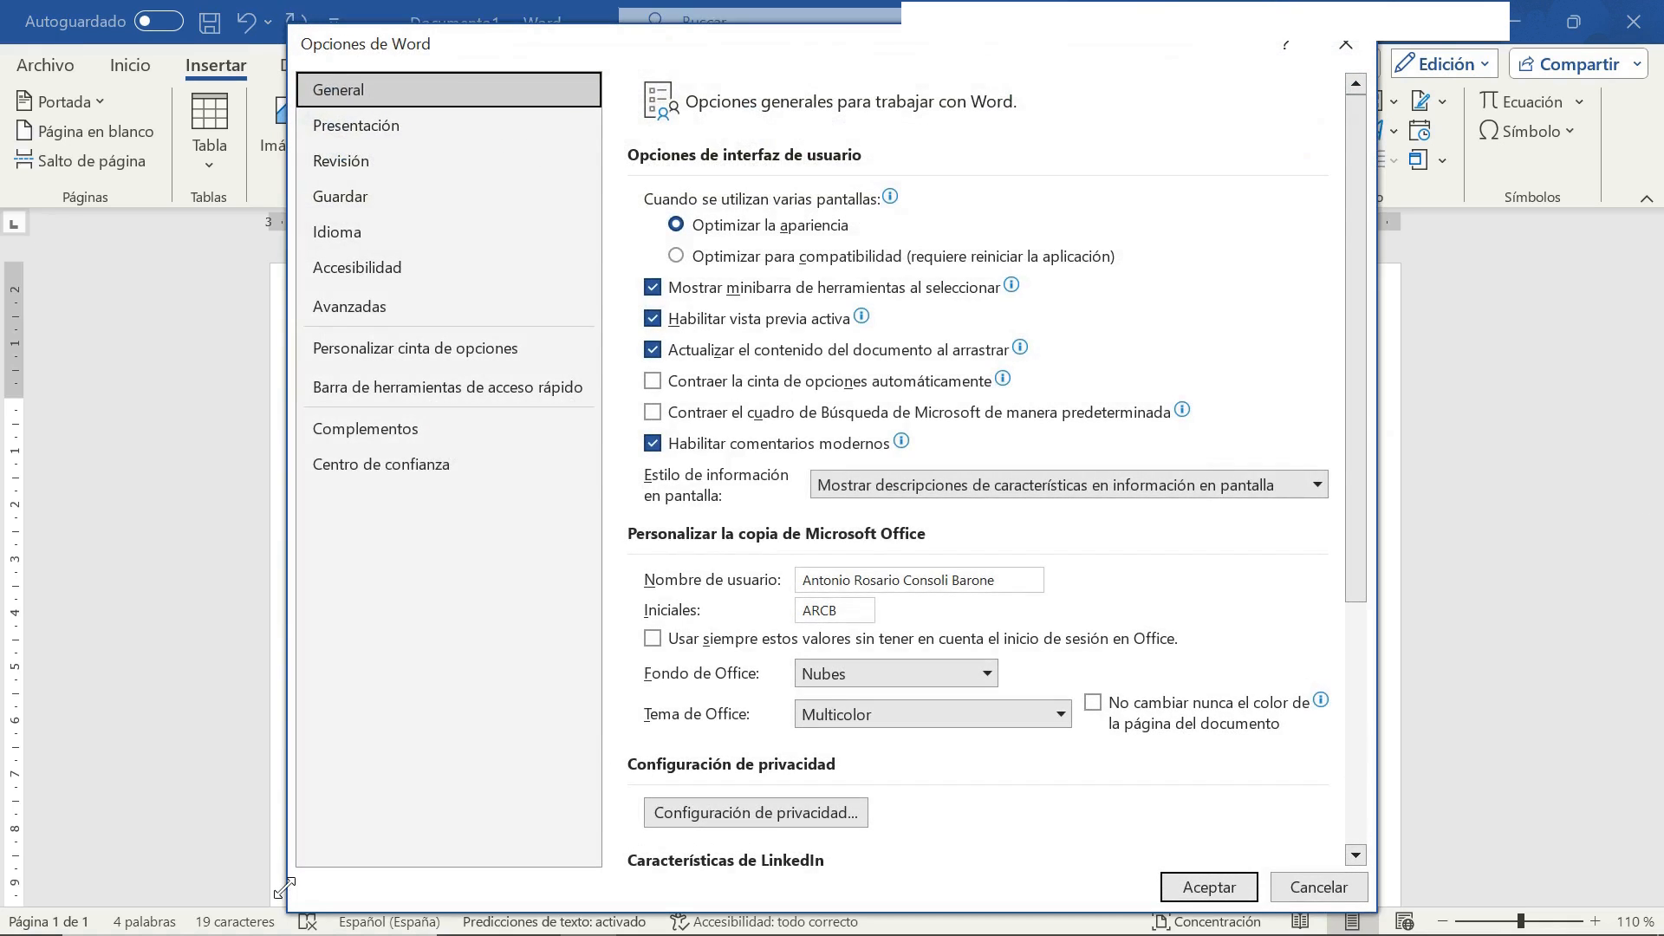
mouse_move(341, 160)
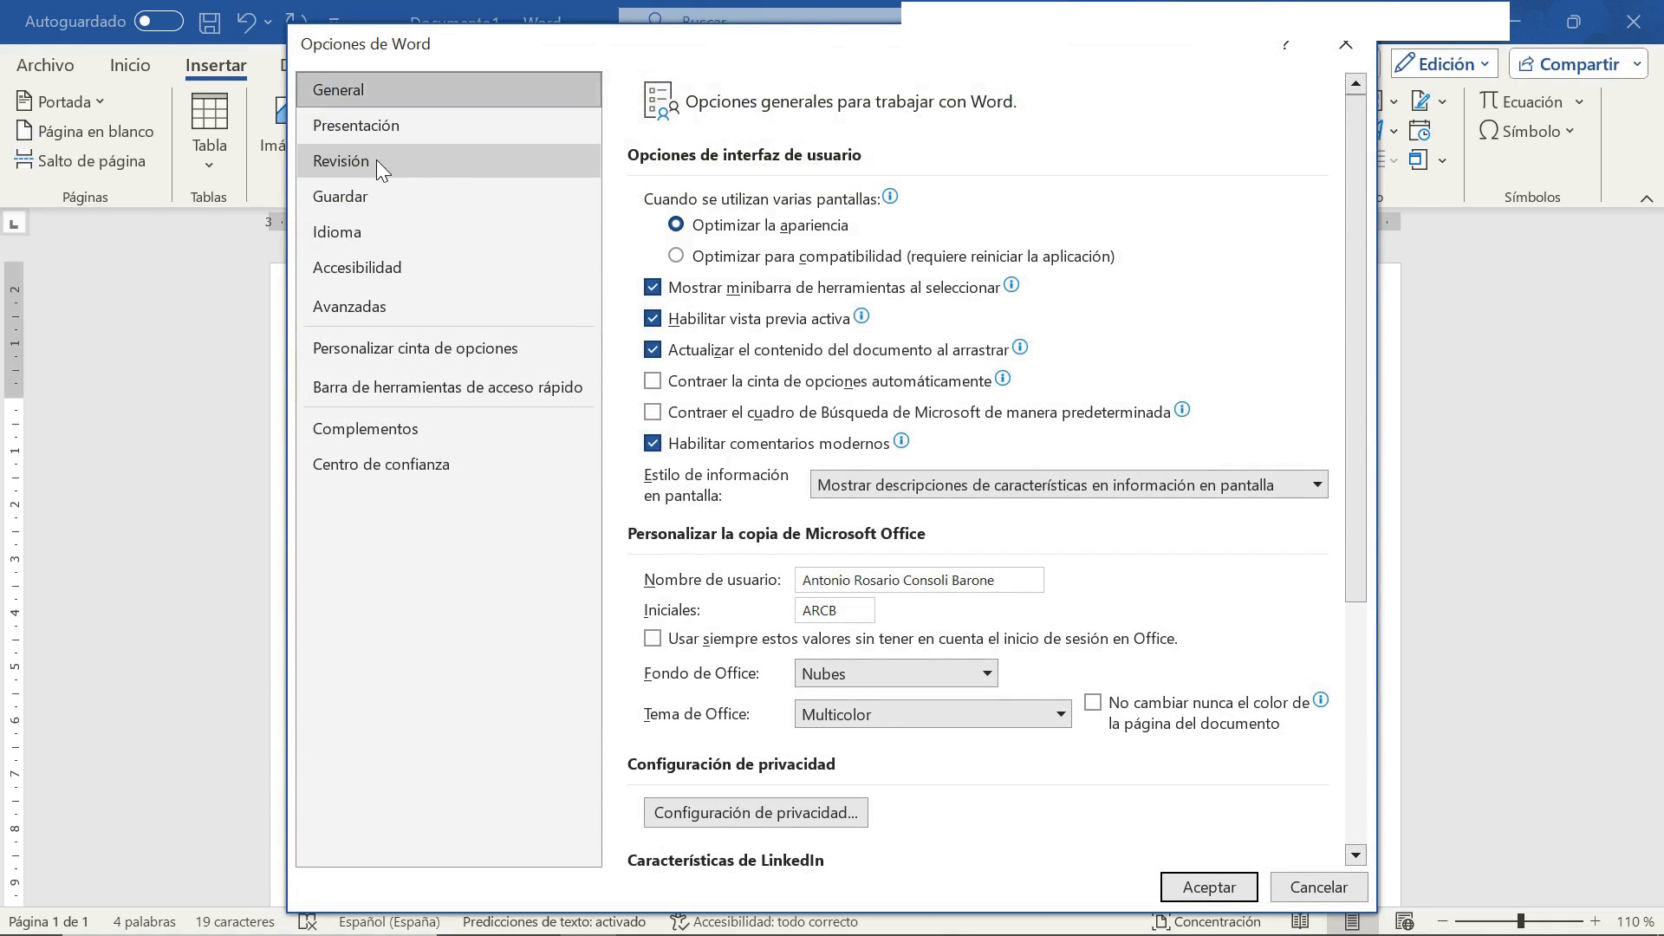
click(340, 161)
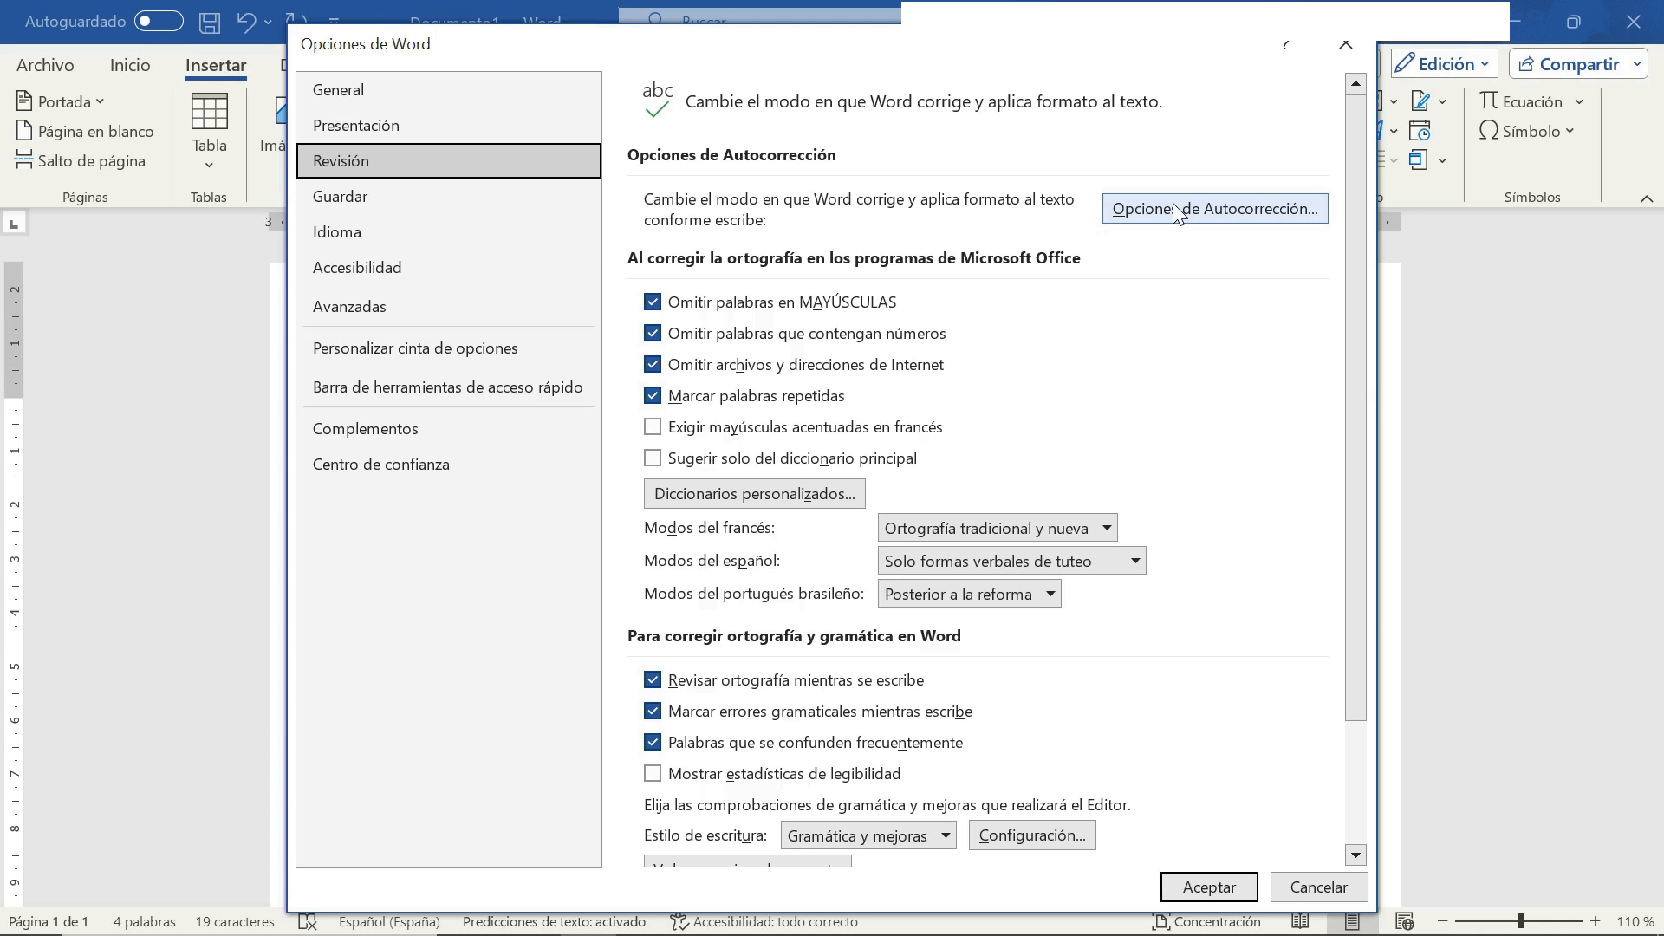
Step: In Autocorrección matemática, enable using math AutoCorrect rules outside math areas
click(1214, 208)
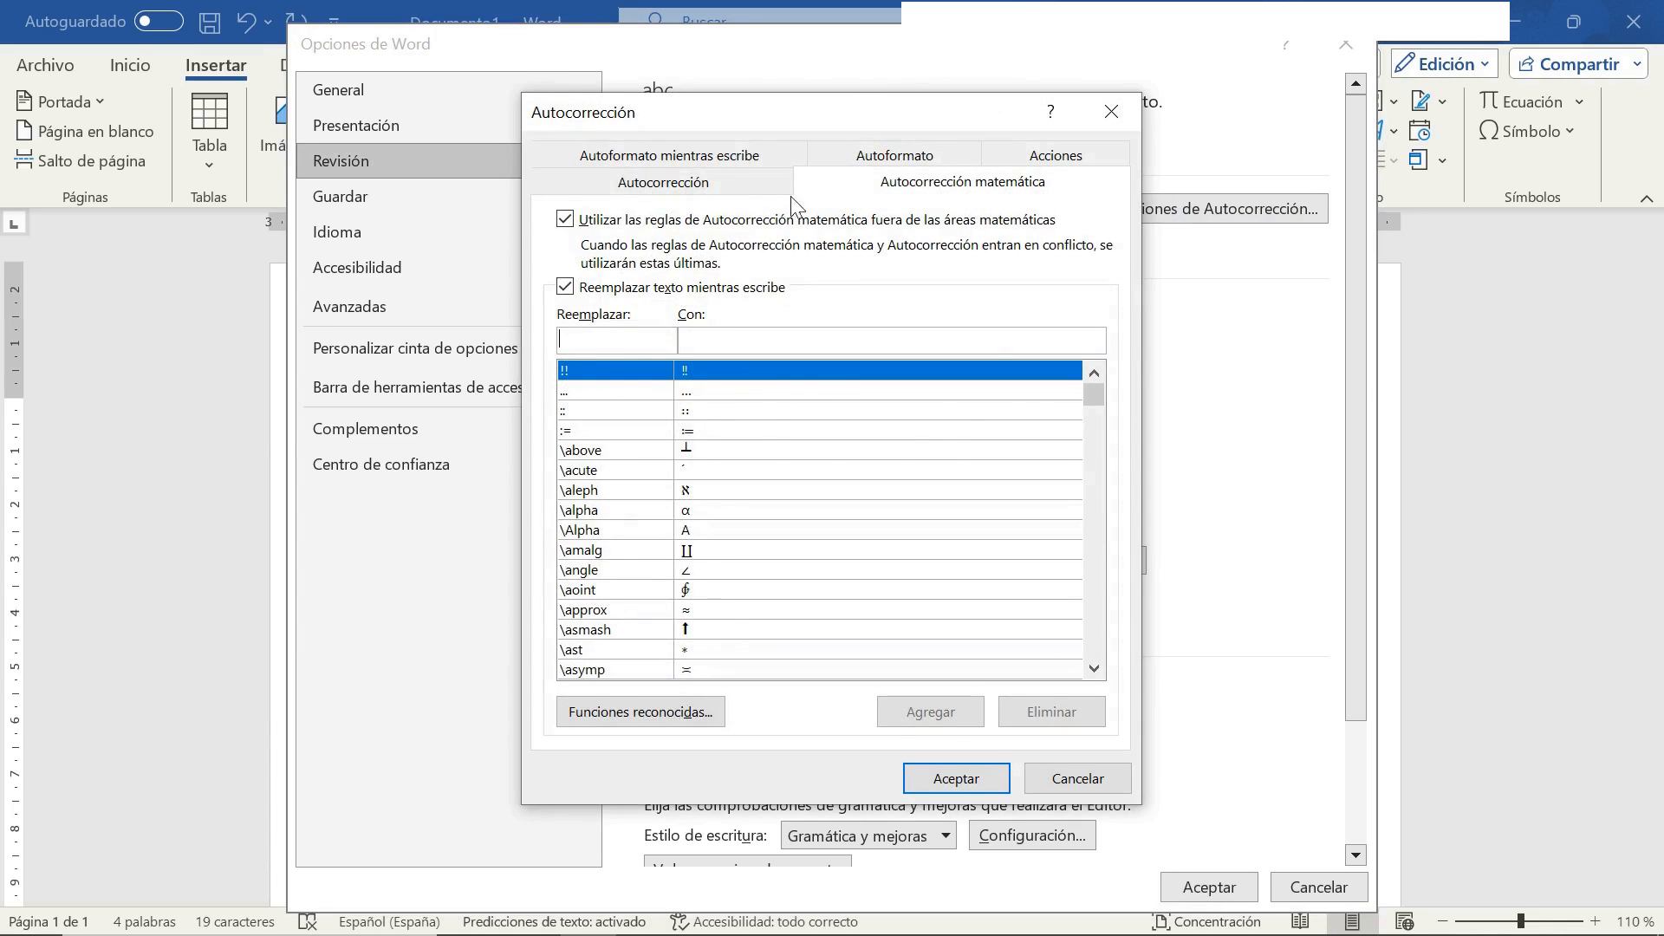
click(667, 181)
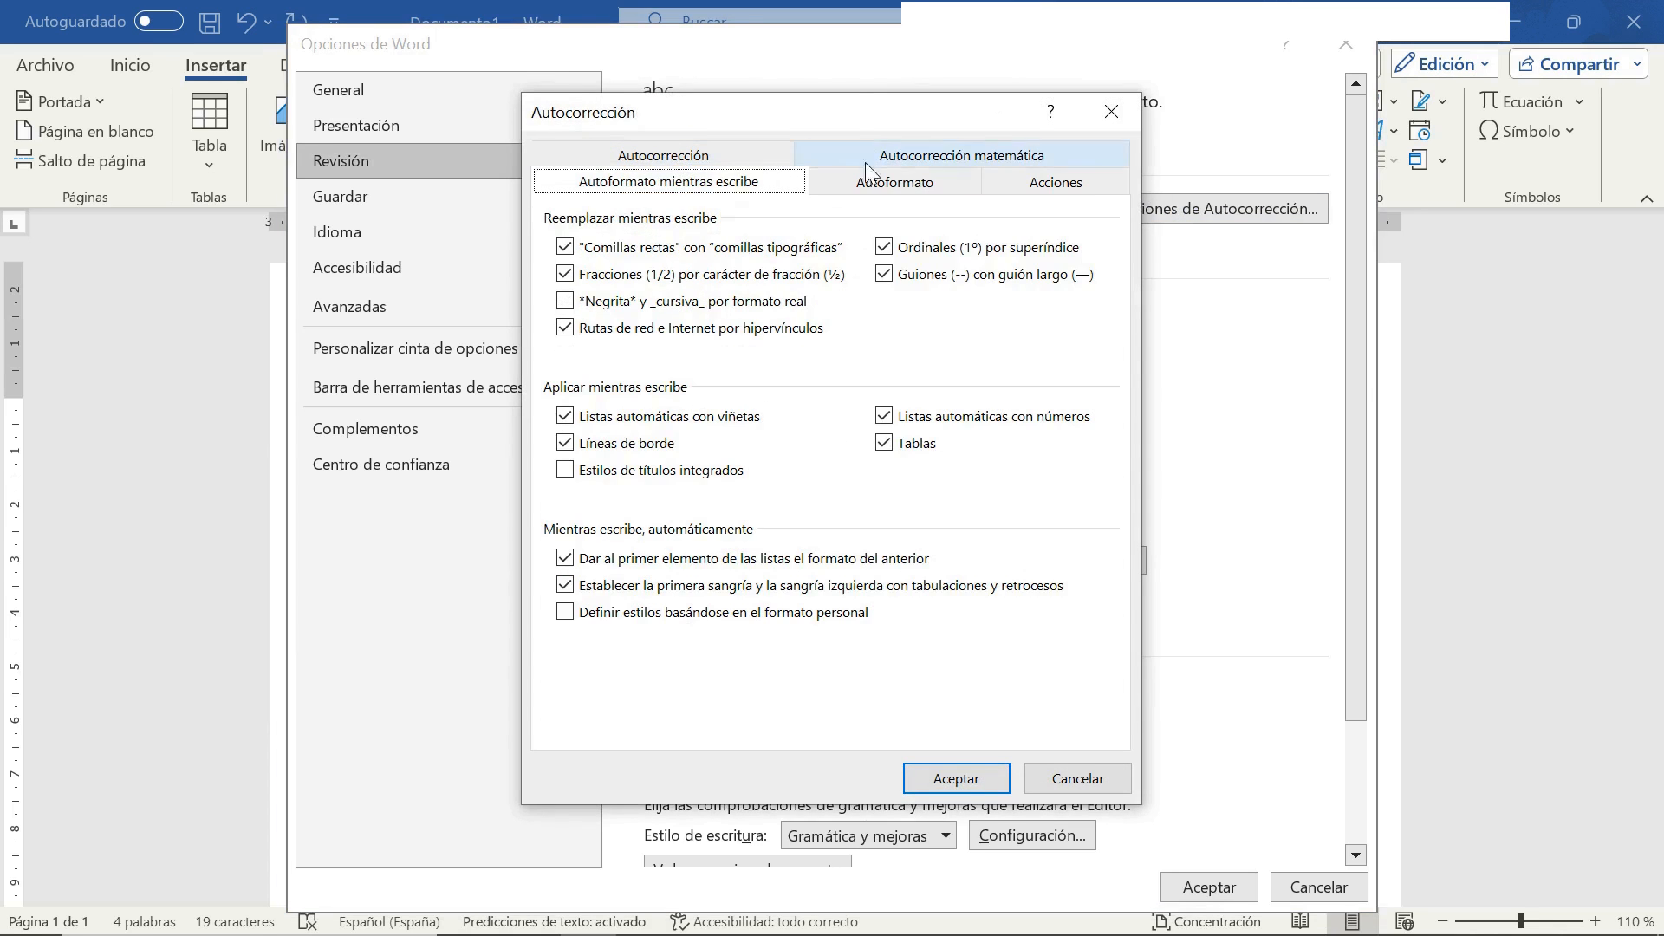
click(961, 155)
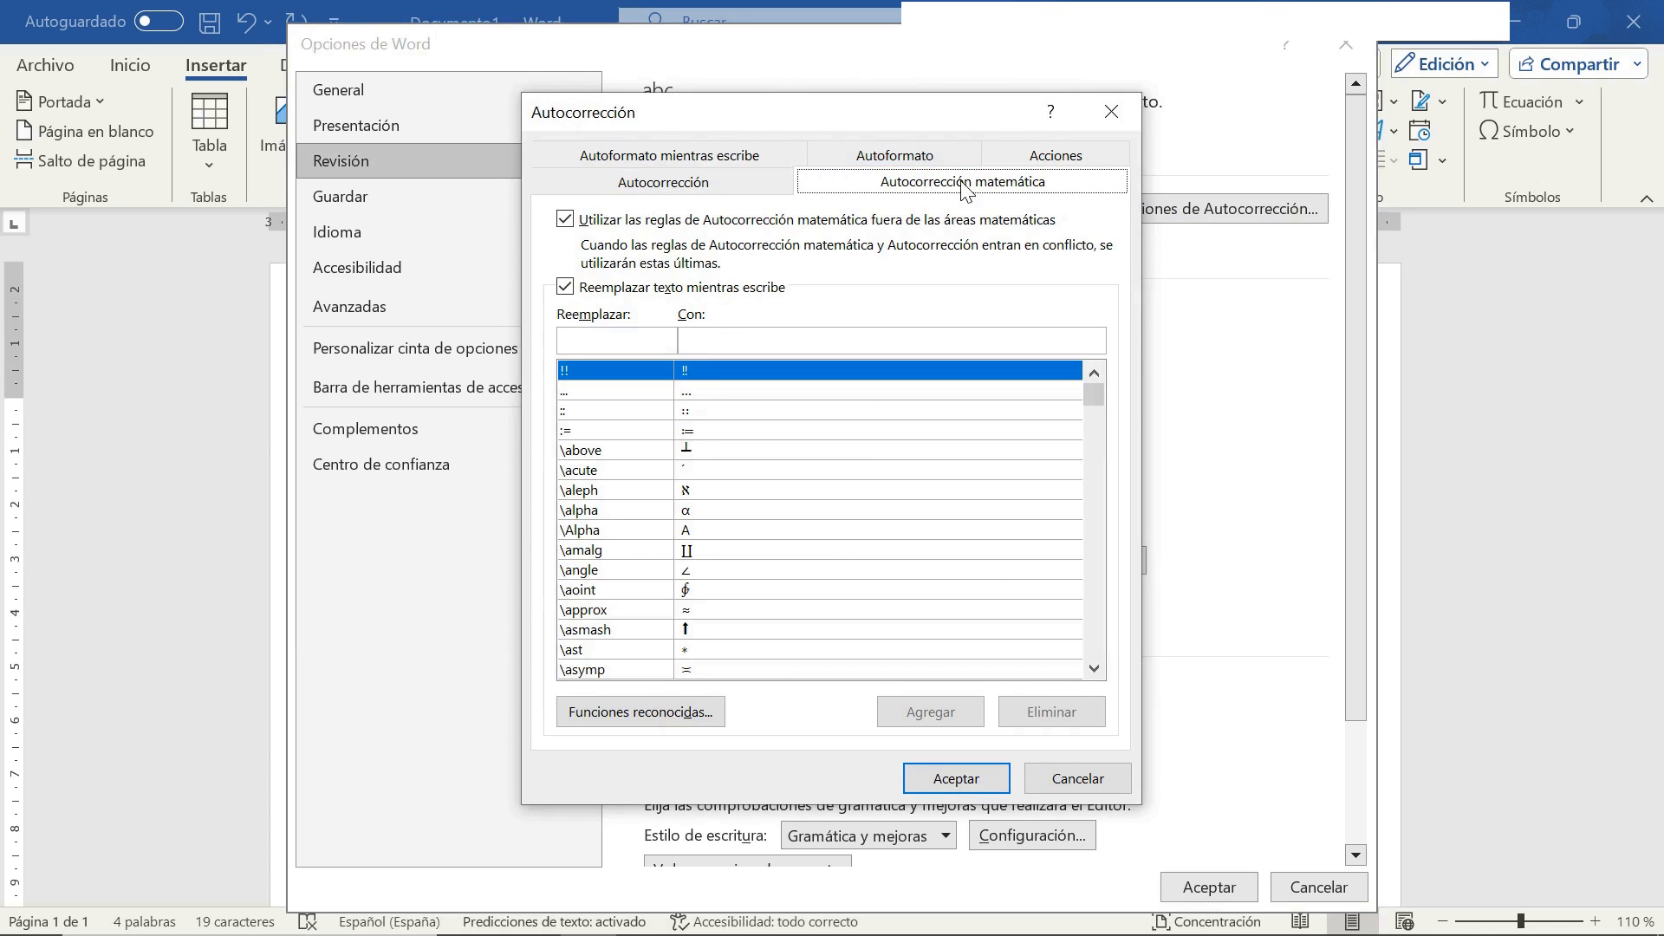
click(566, 219)
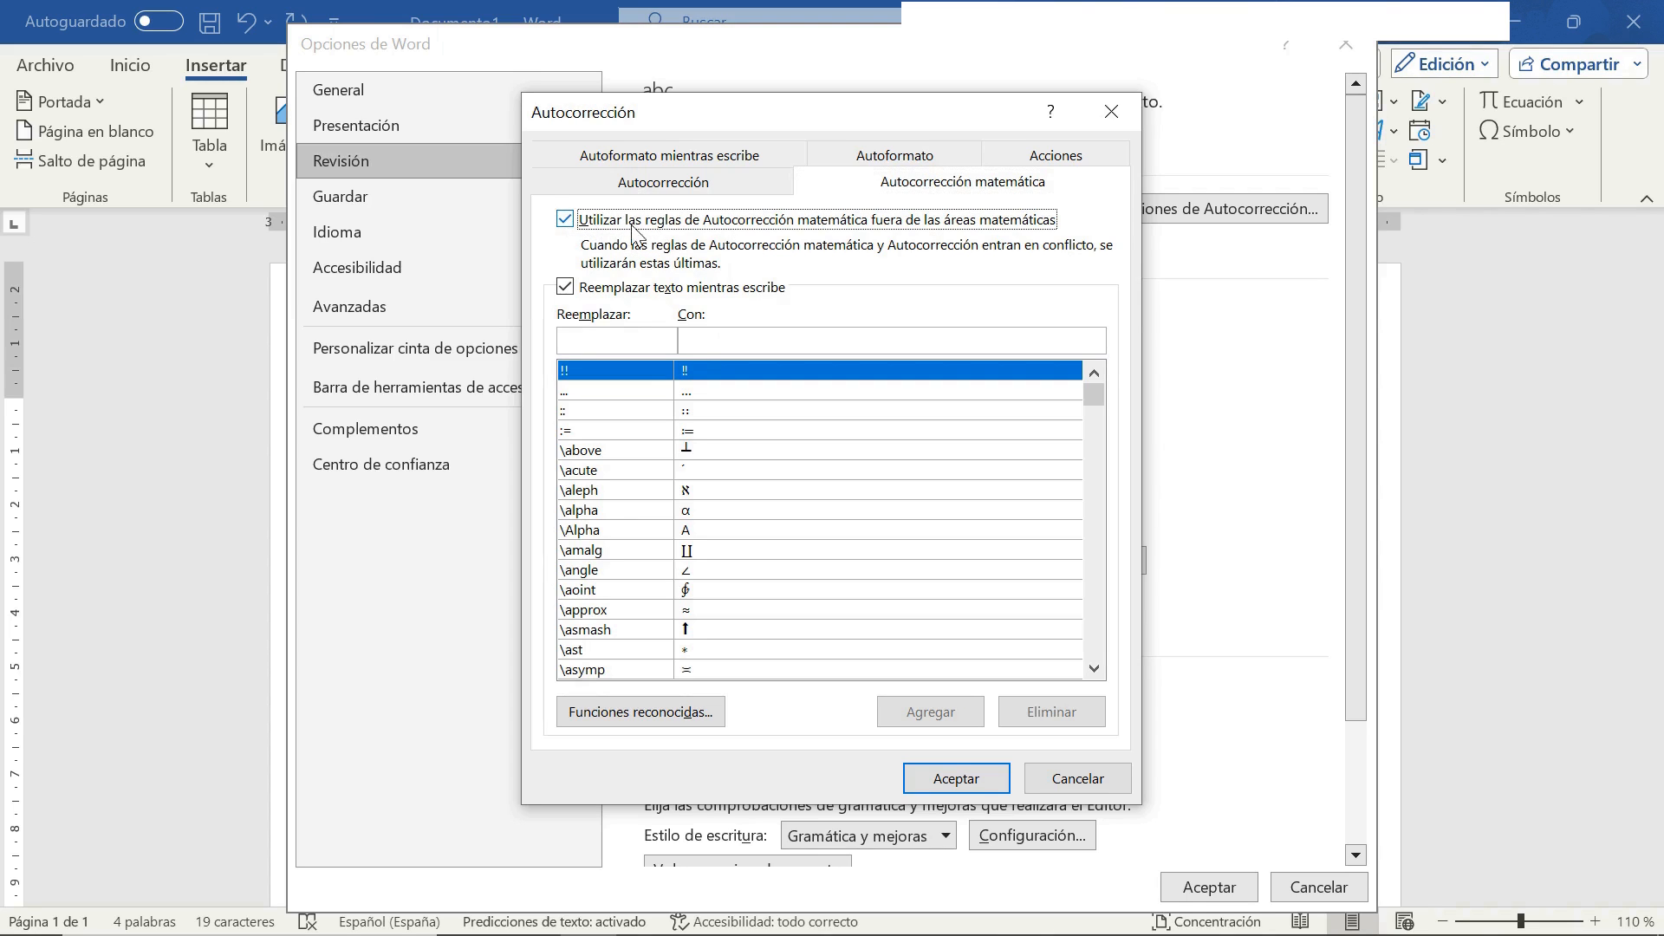
mouse_move(568, 228)
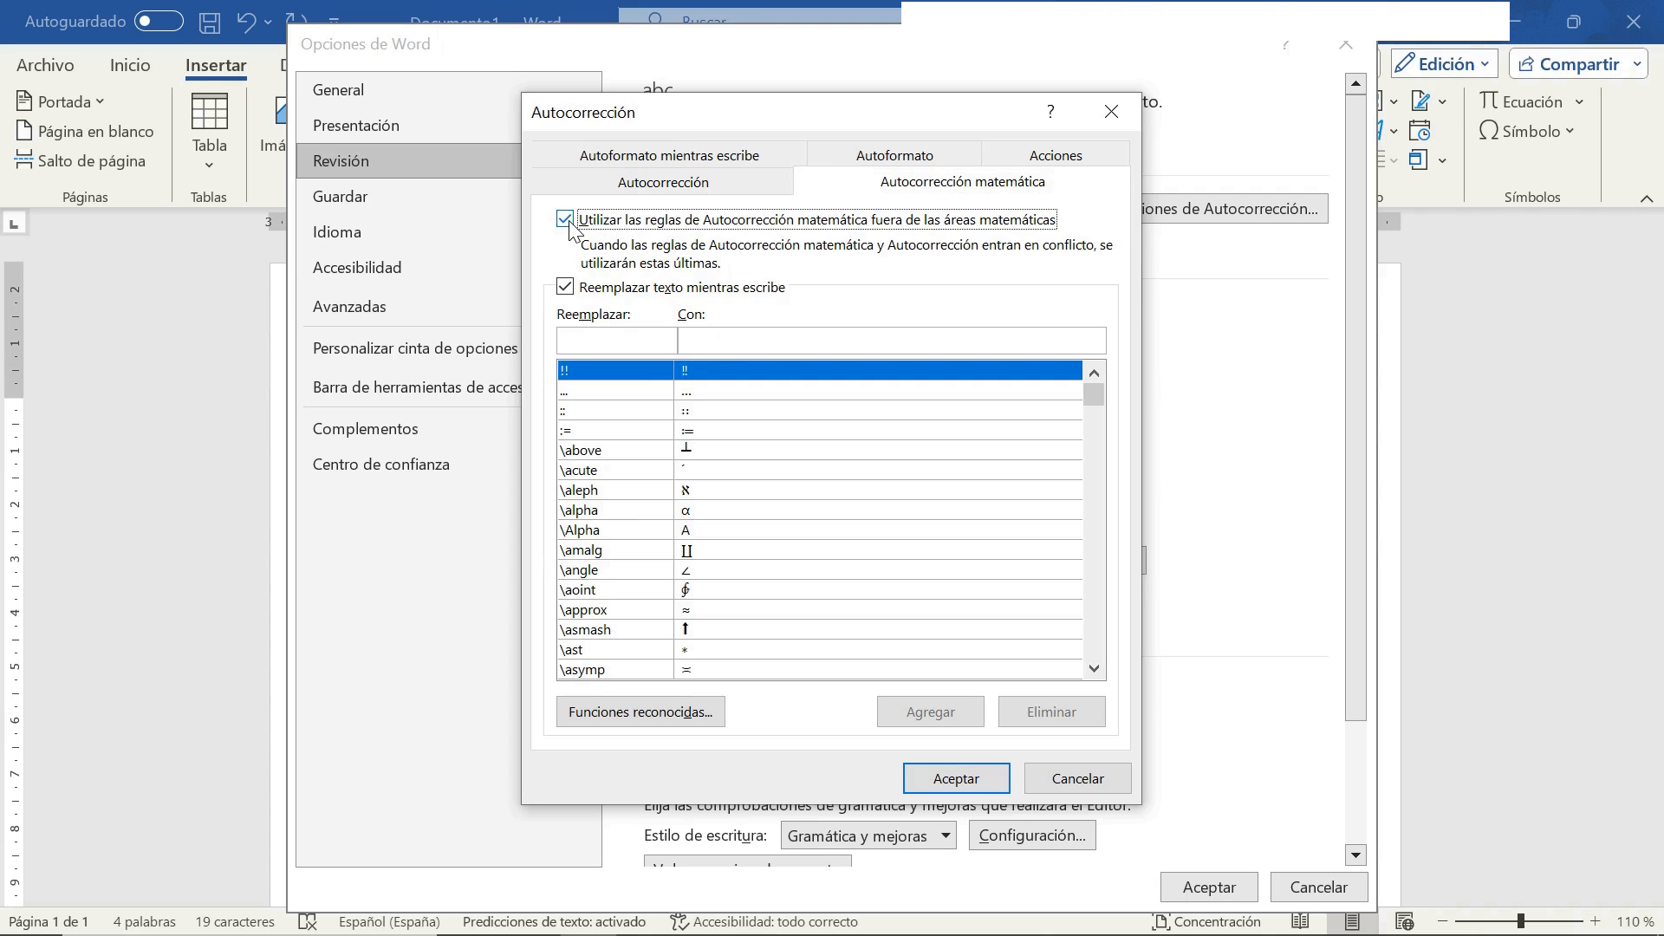
click(954, 778)
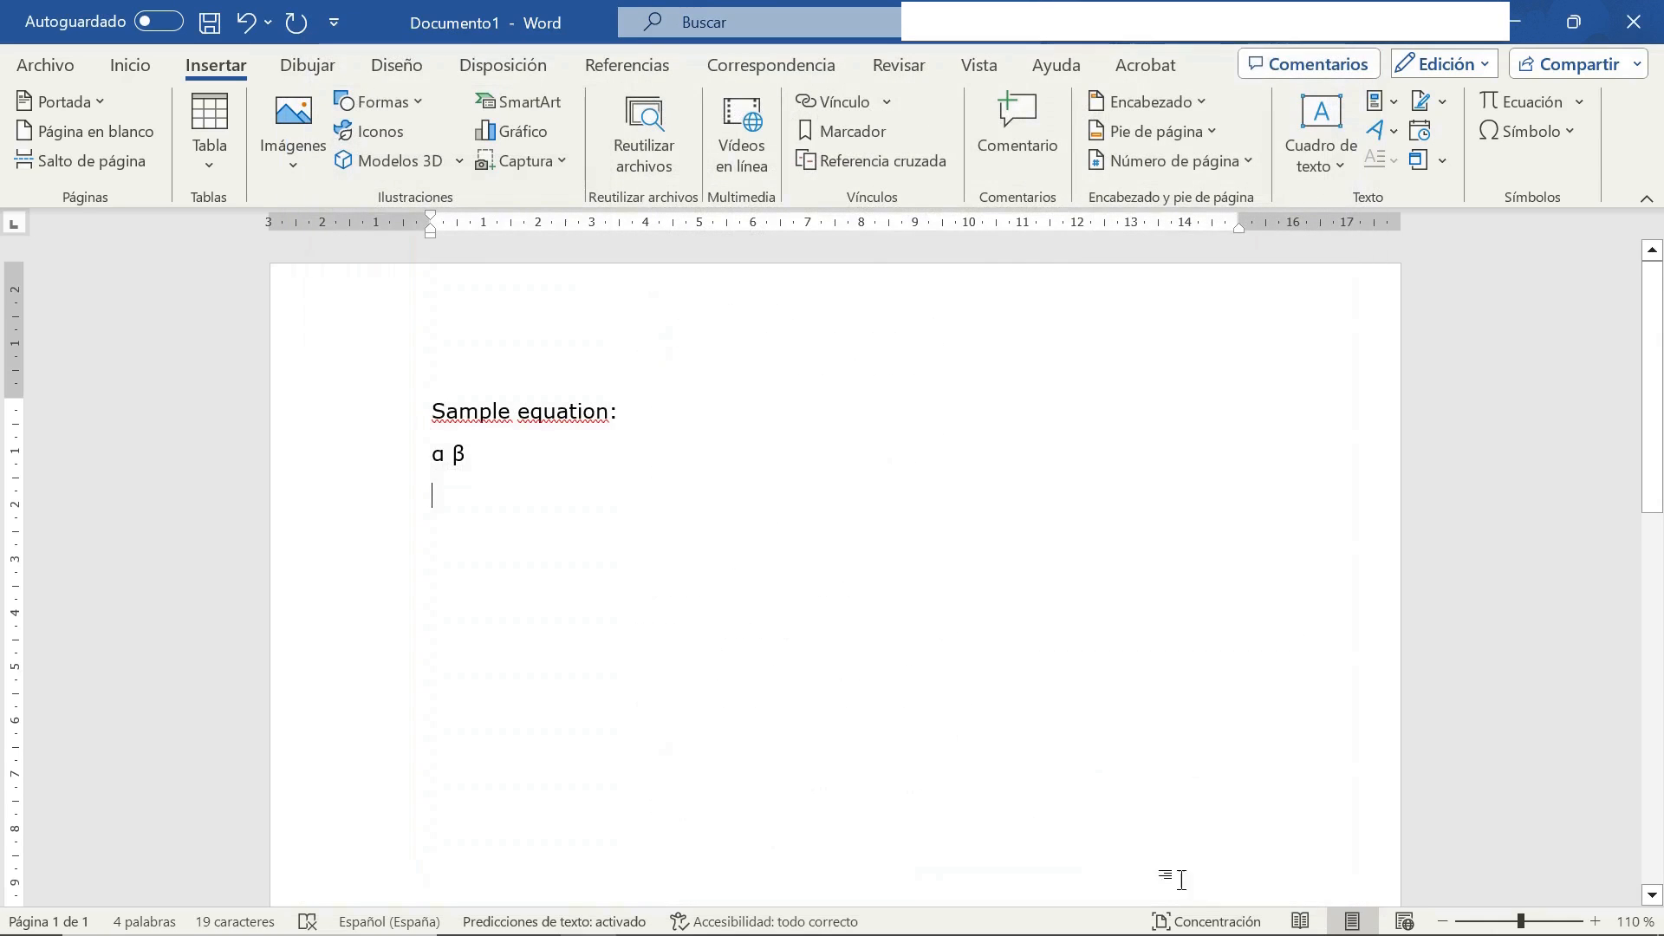
mouse_move(479, 497)
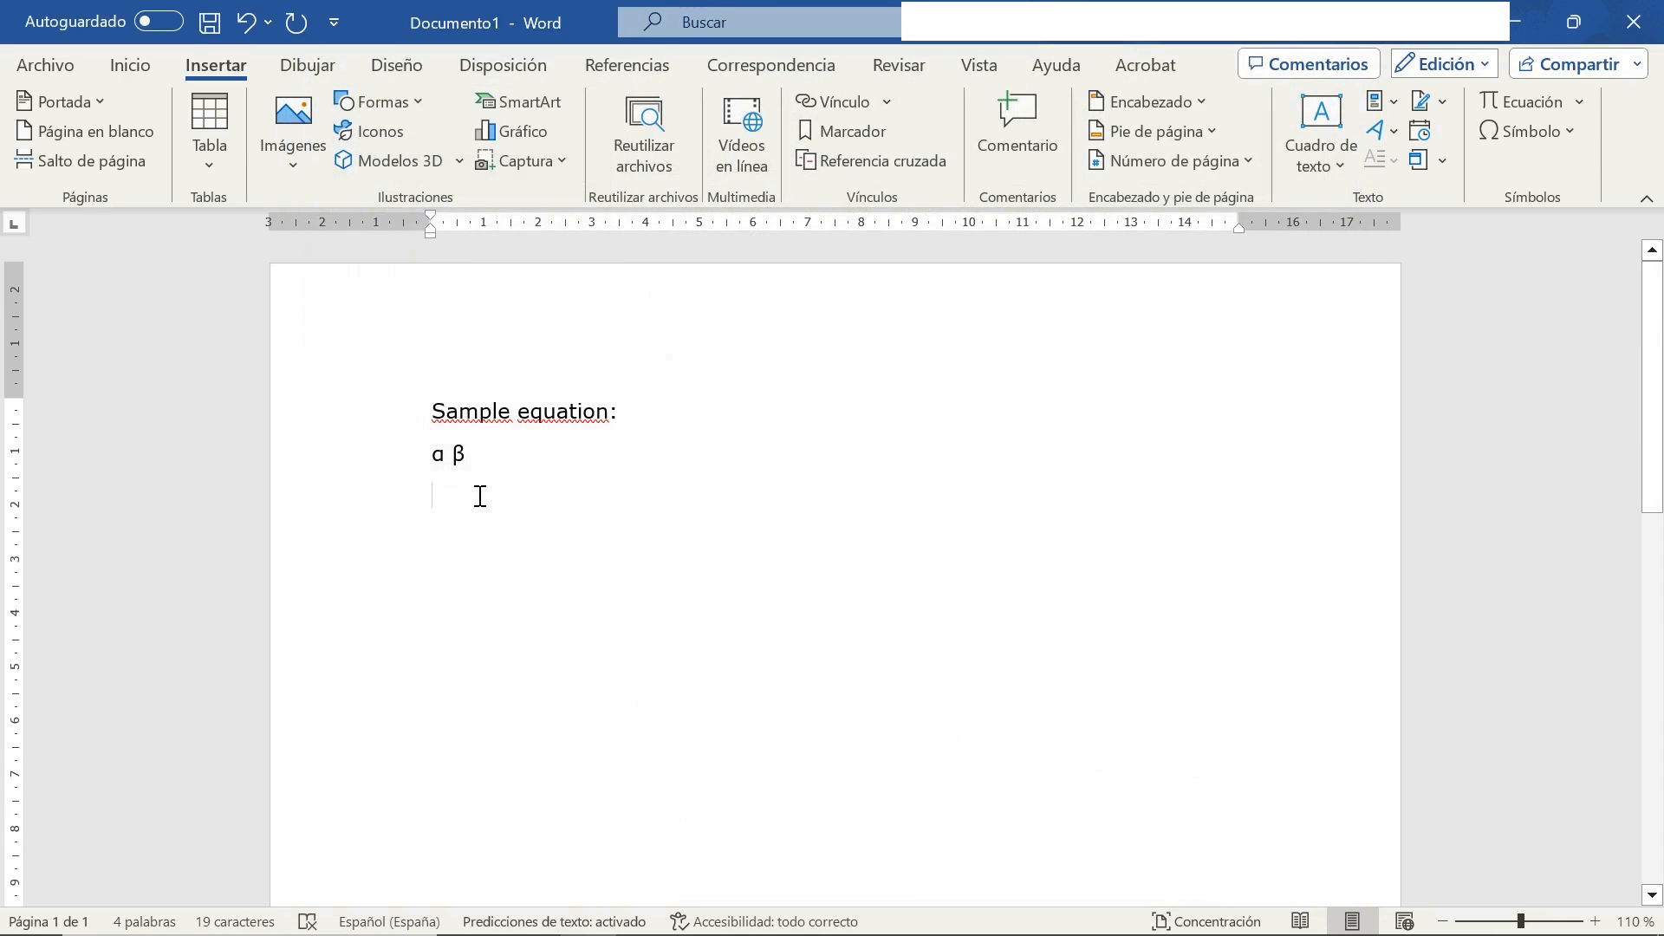
Step: Type \tau to add τ and set the font to Times New Roman
text(\tau)
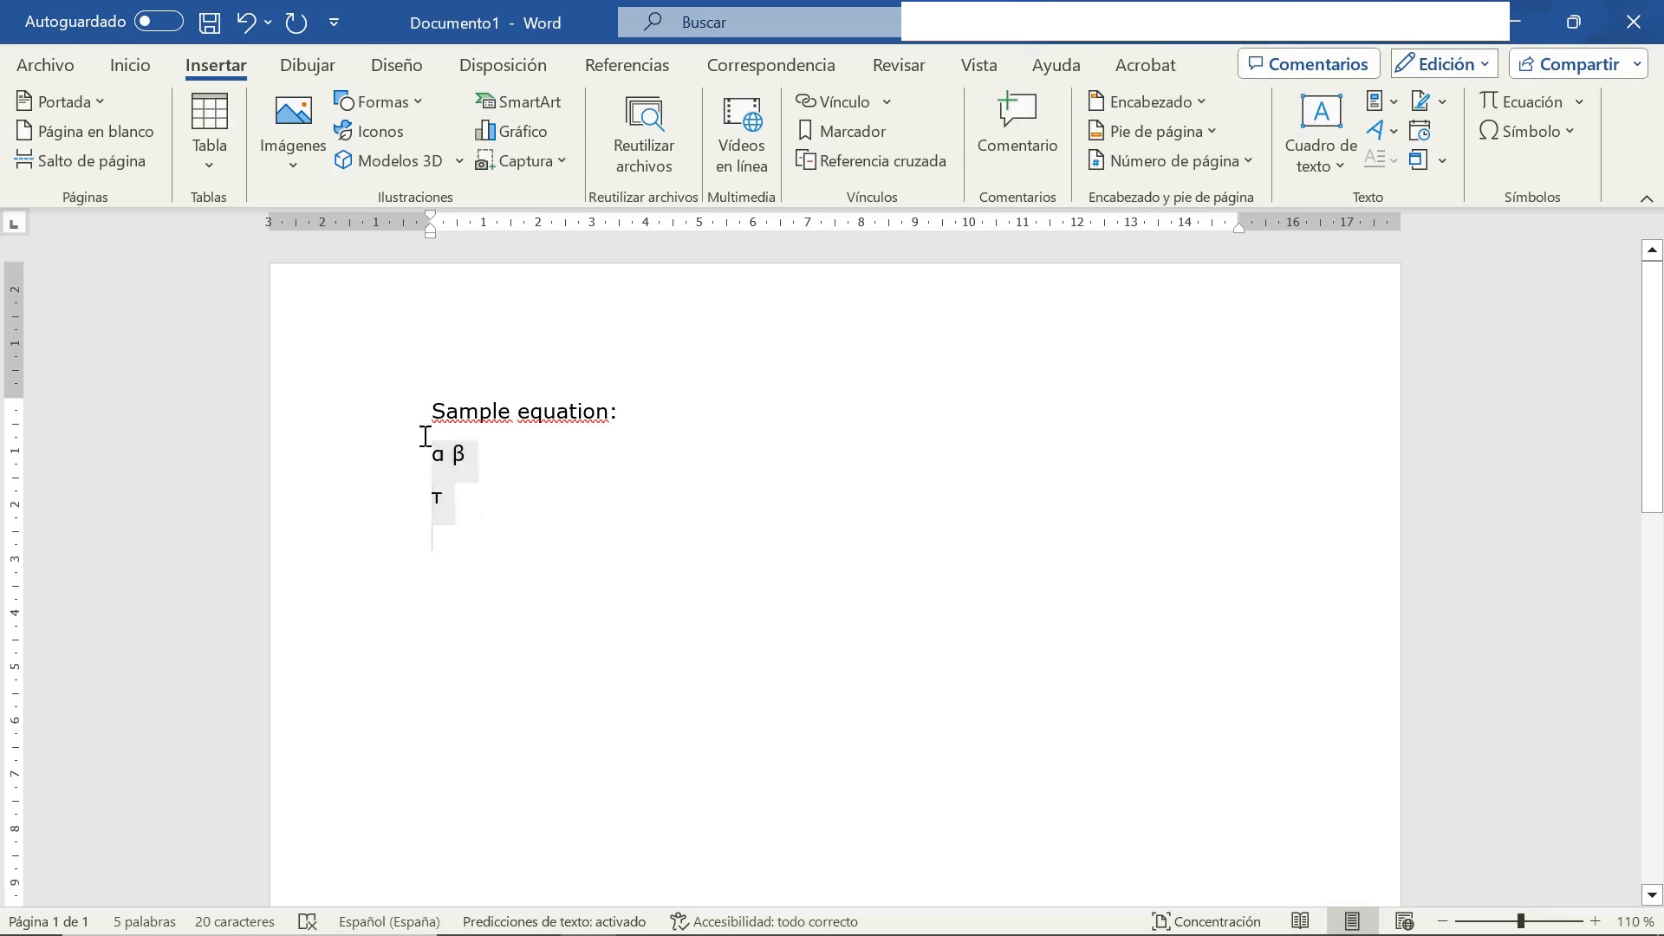
click(129, 65)
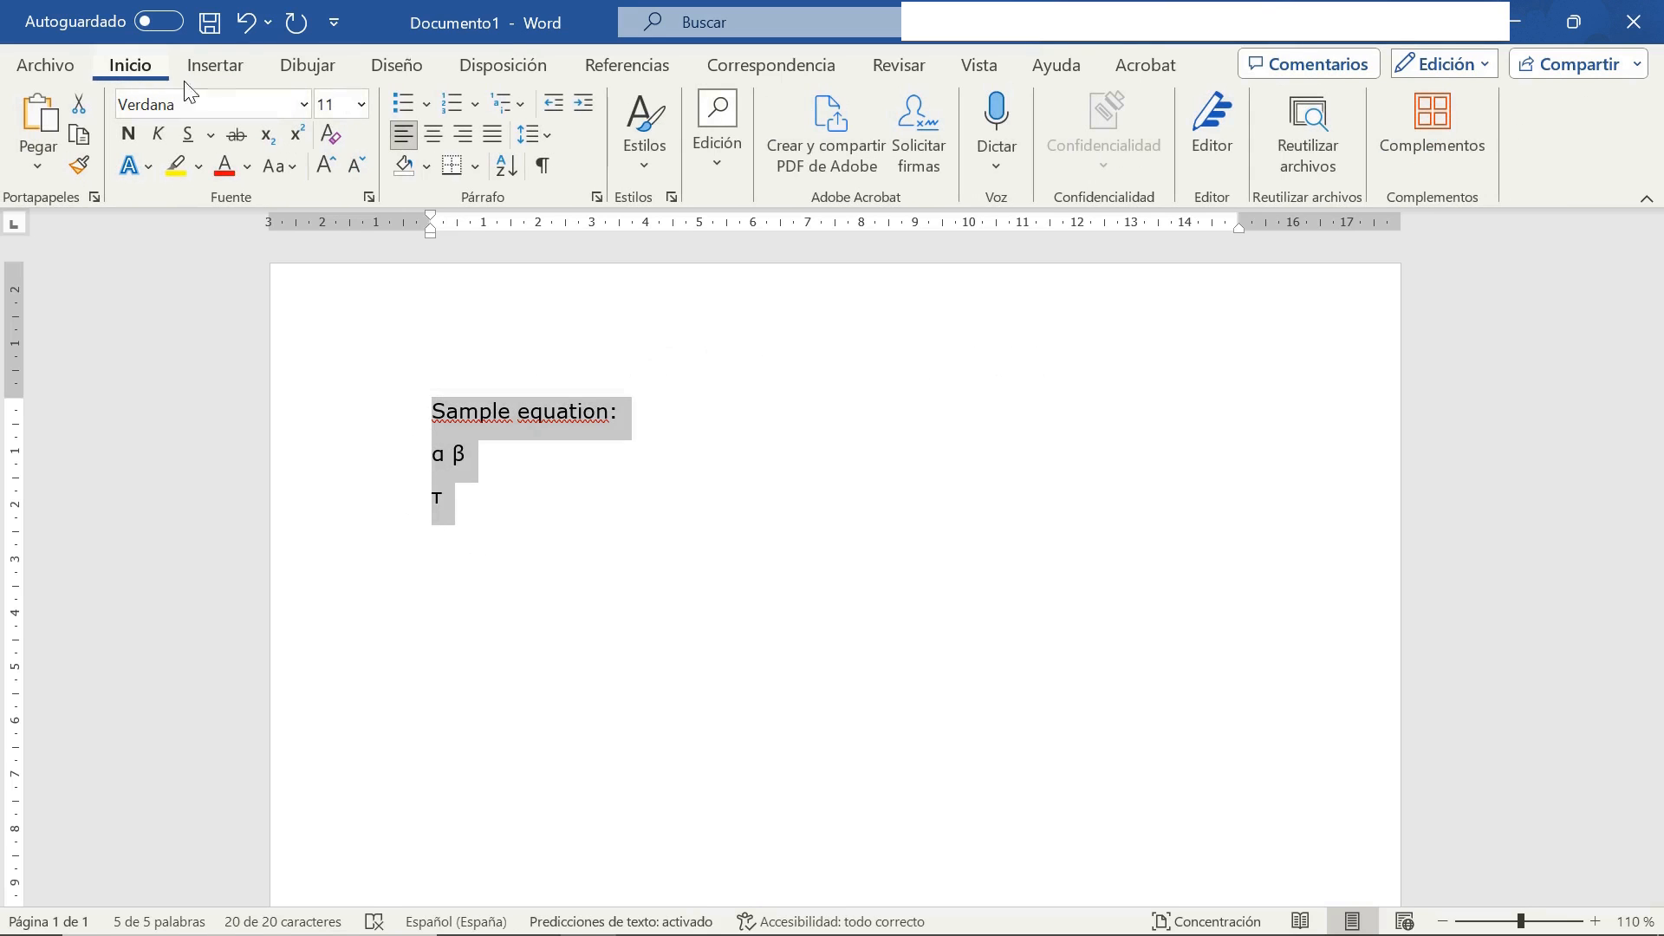
text(Times New Roman)
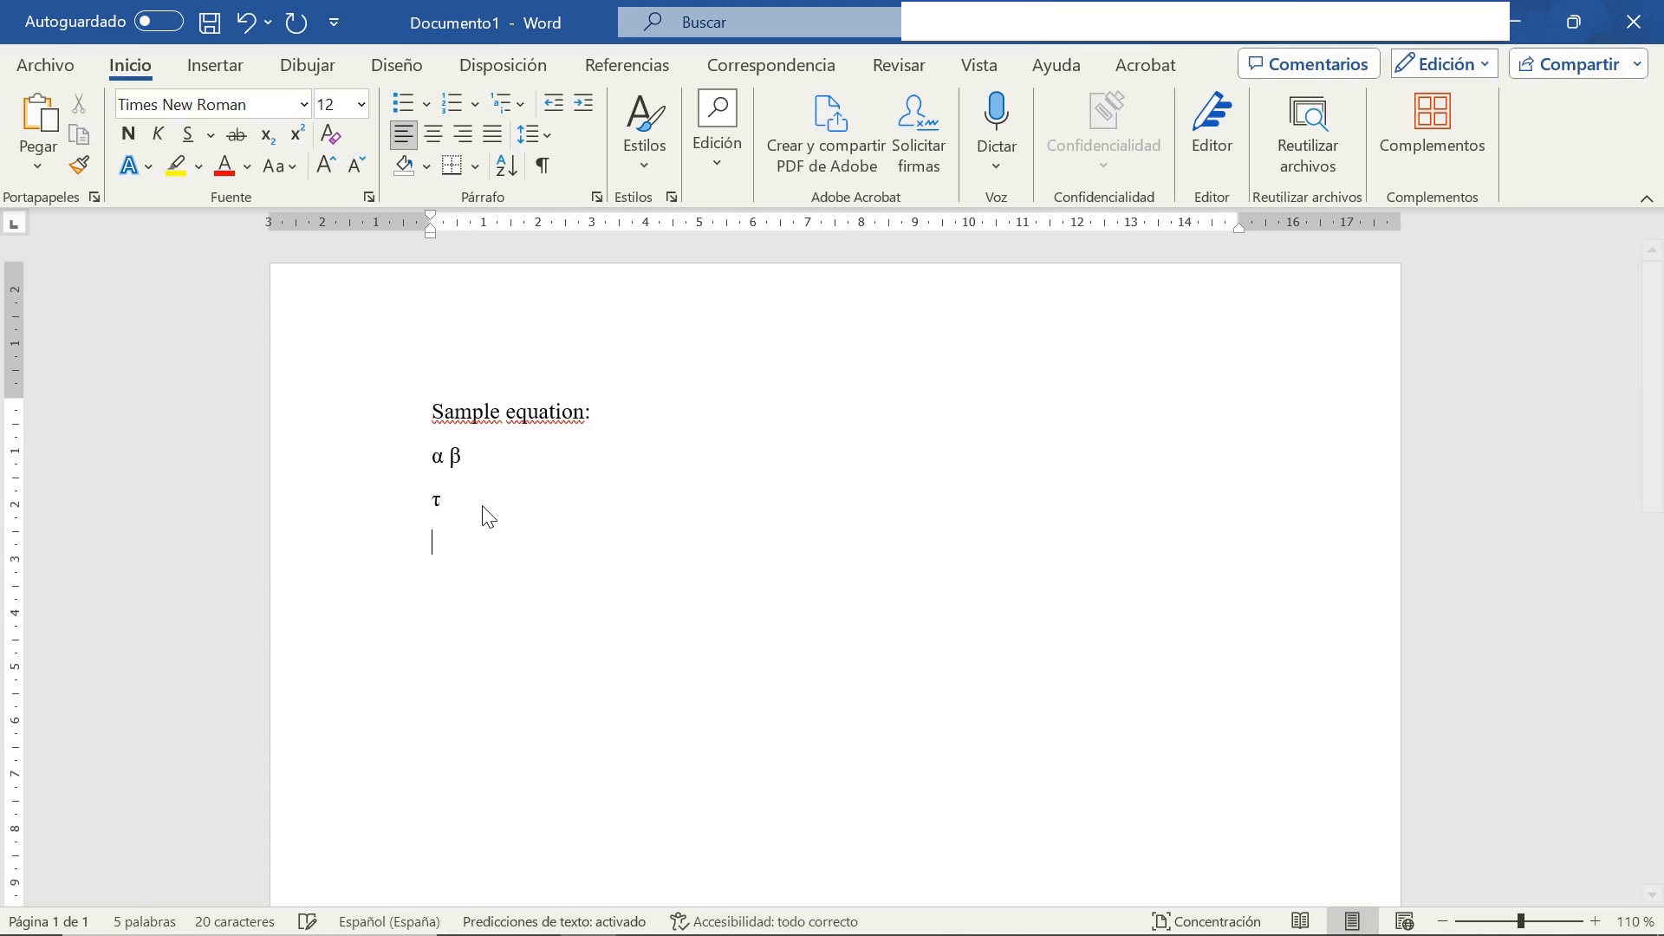
Step: Add ω, Ω and σ on their own lines below τ
text(ω)
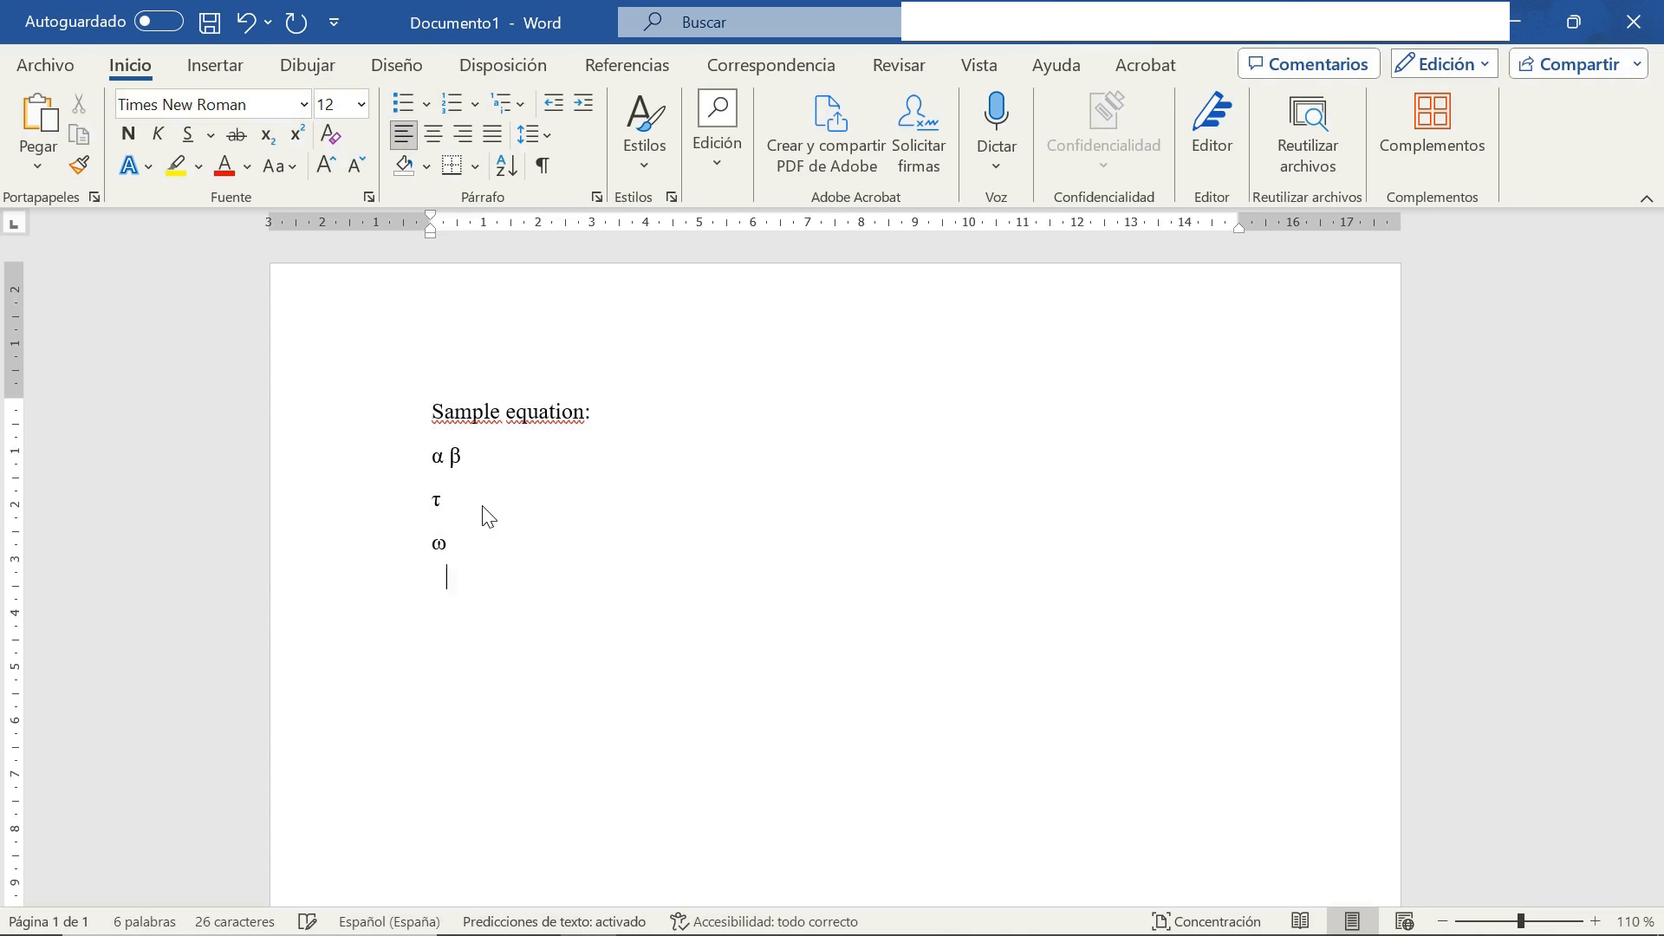
text(\)
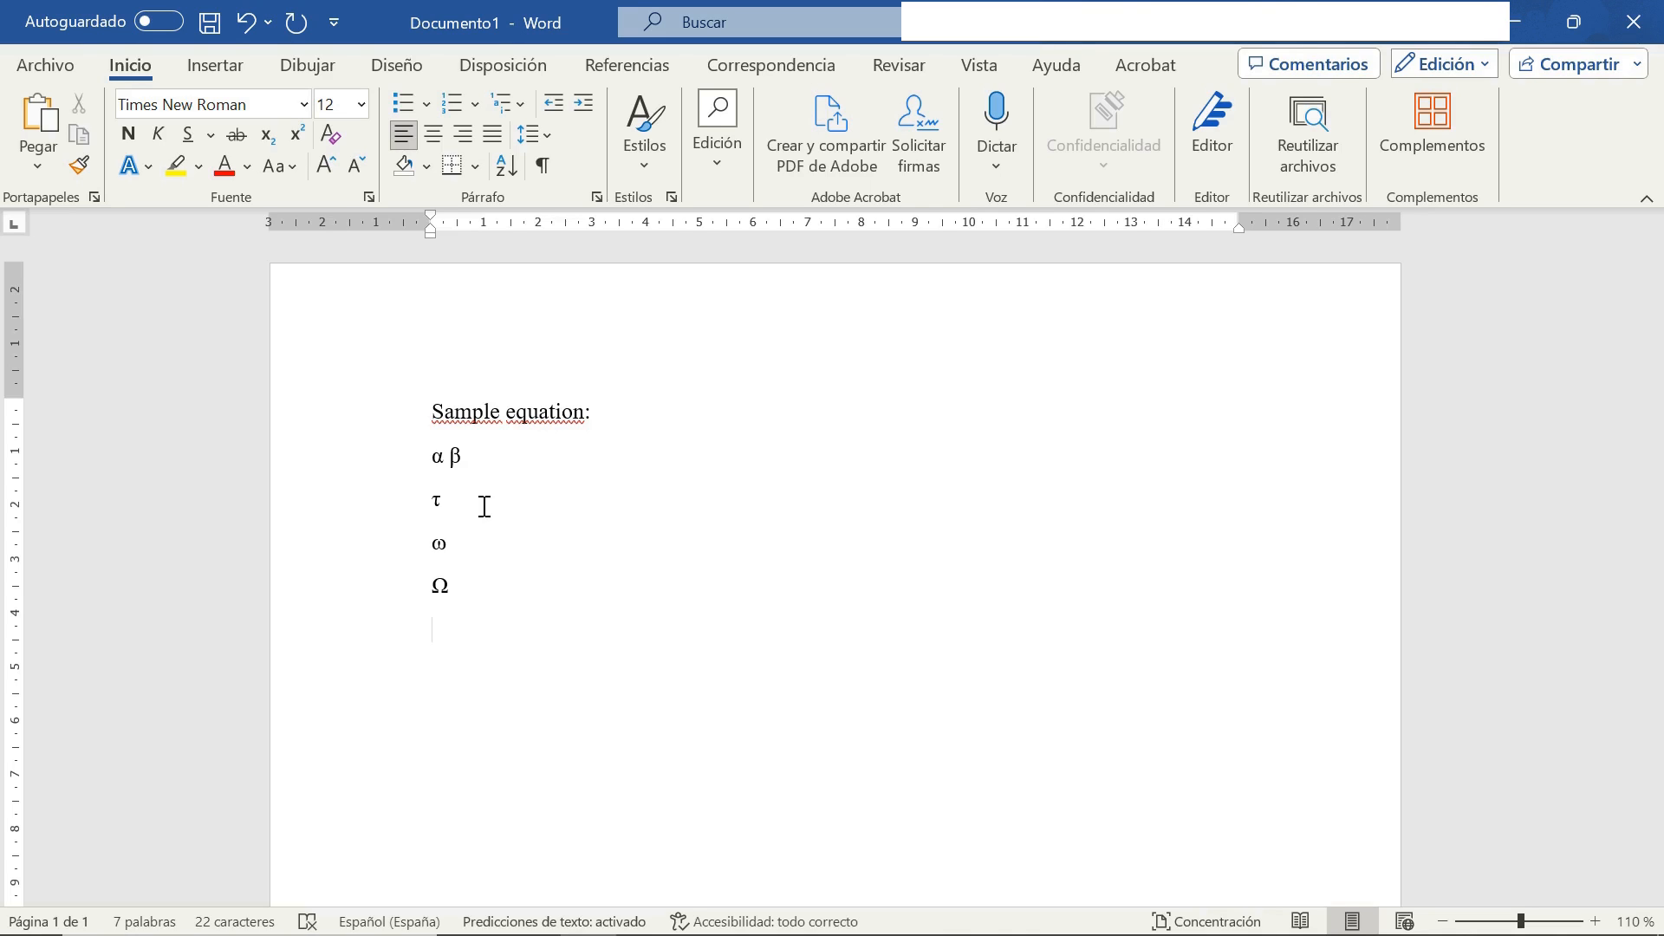
text(σ)
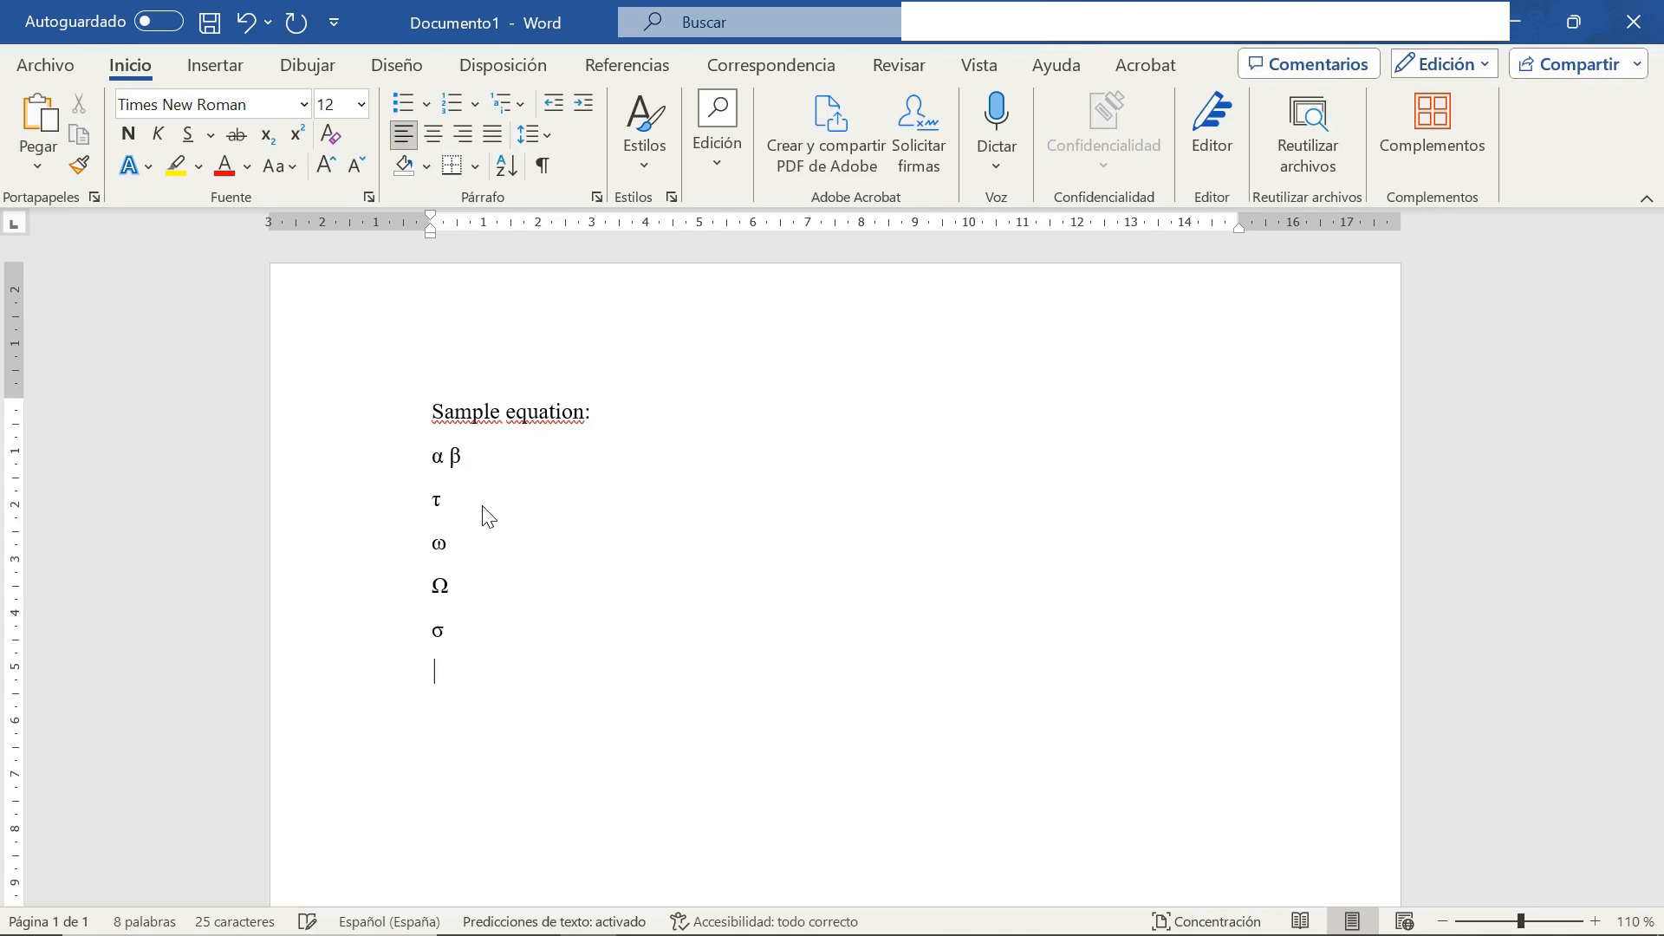
key(backspace)
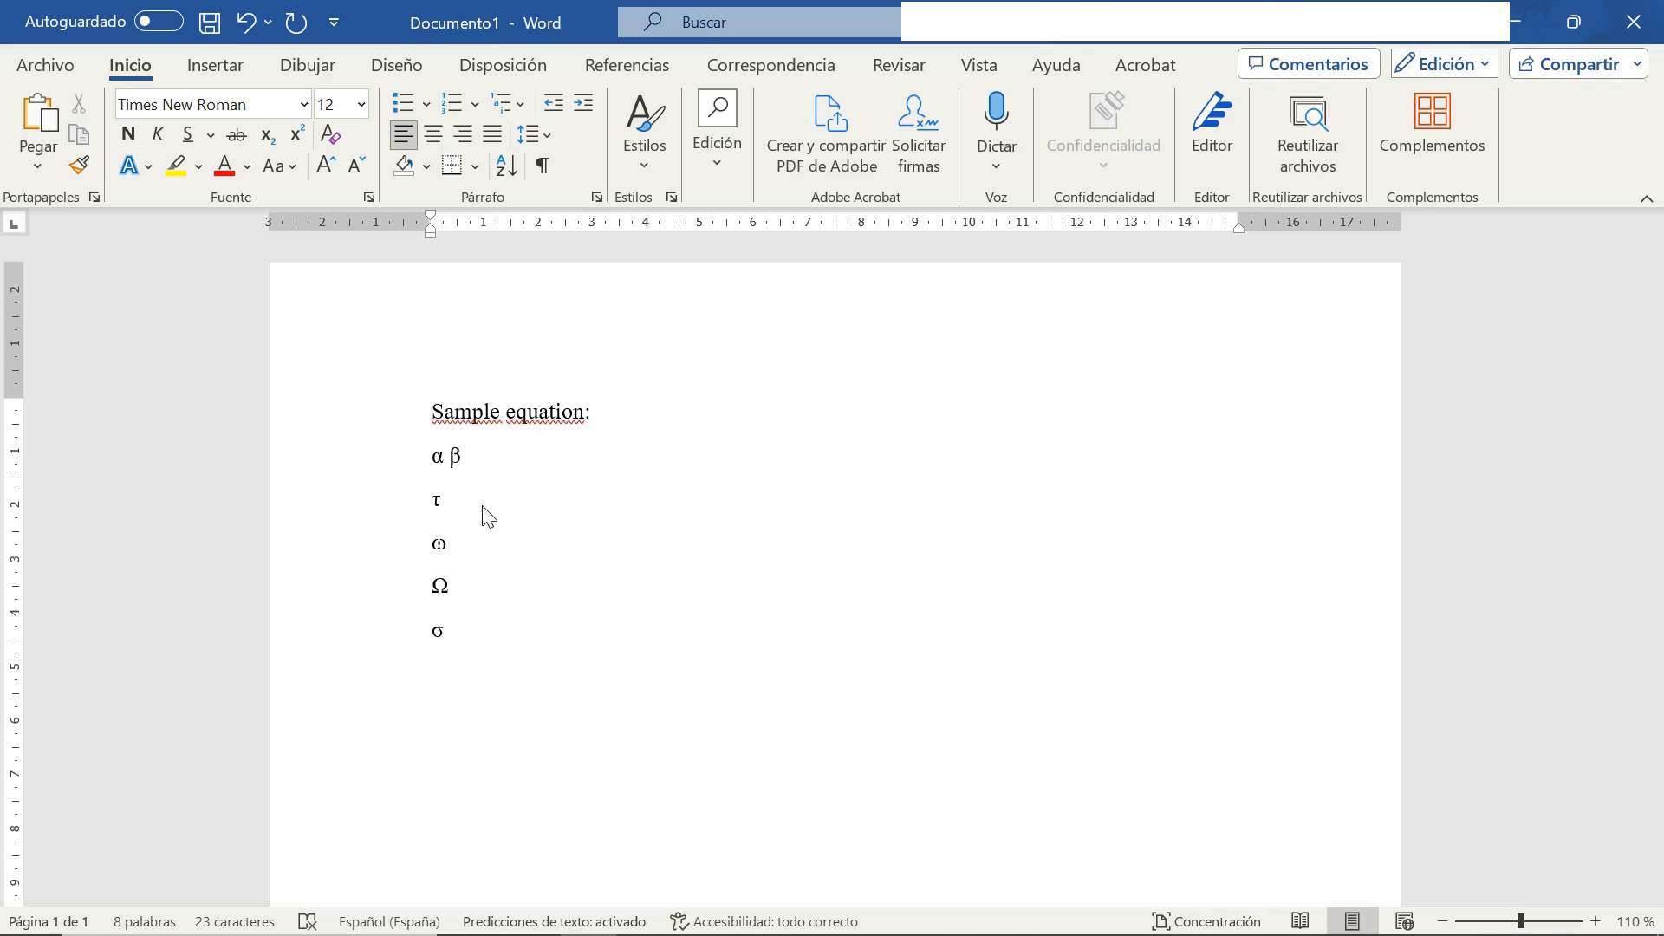
Step: Add π Π Σ together on the last line and start a new line
text(π)
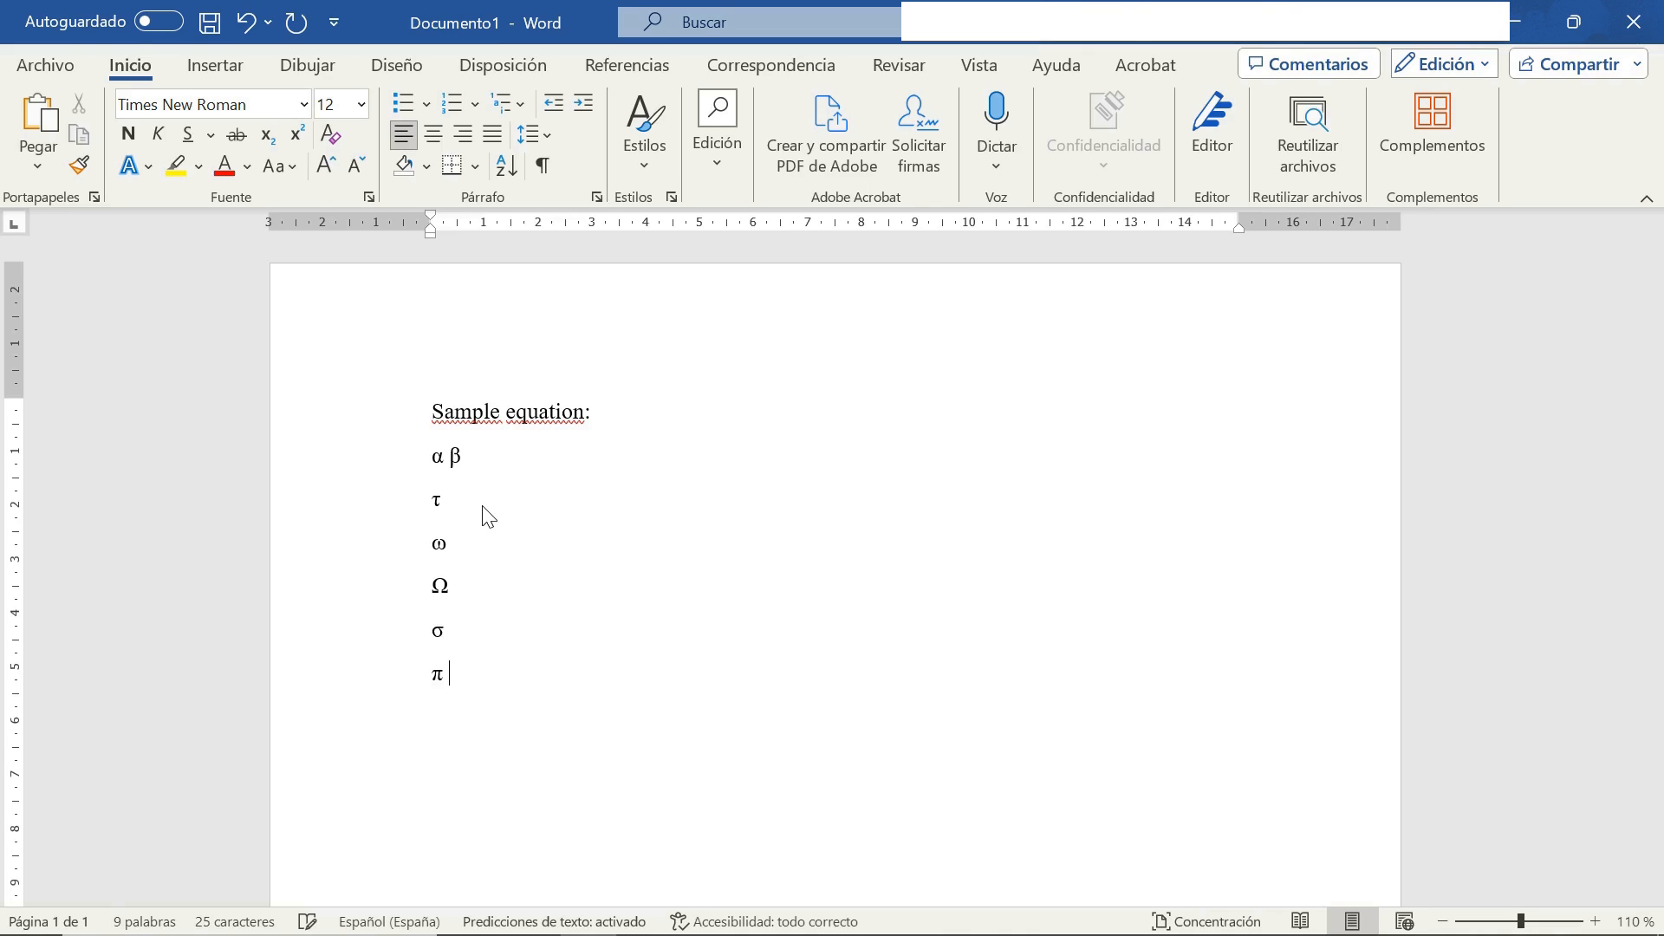
text(\)
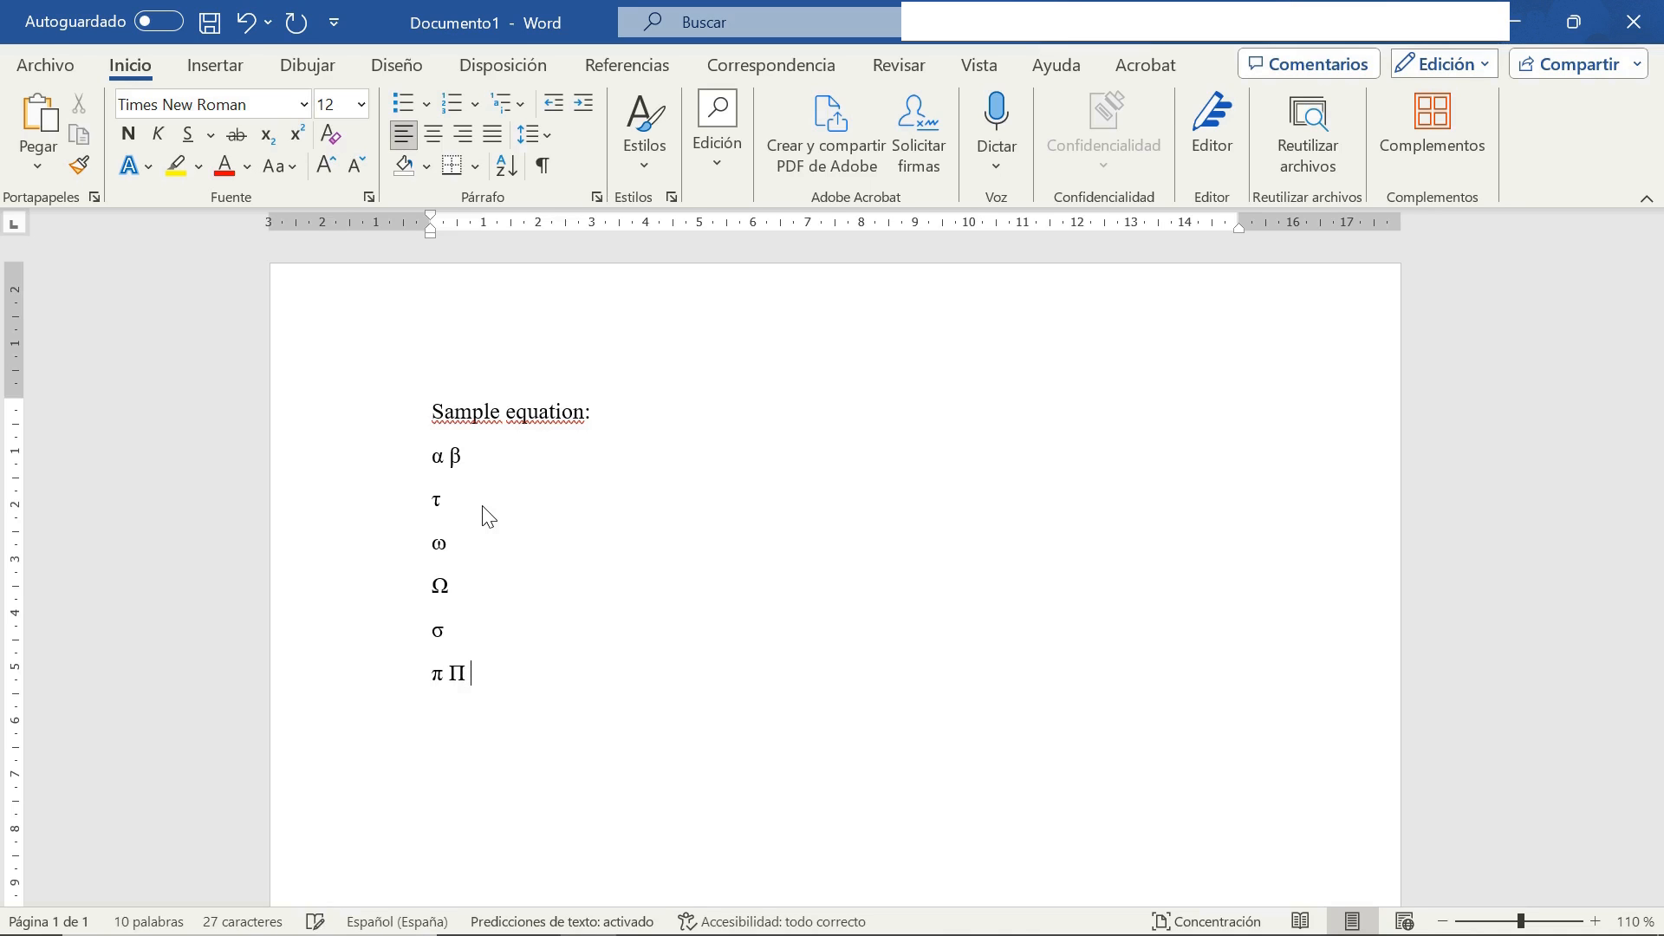
text(\)
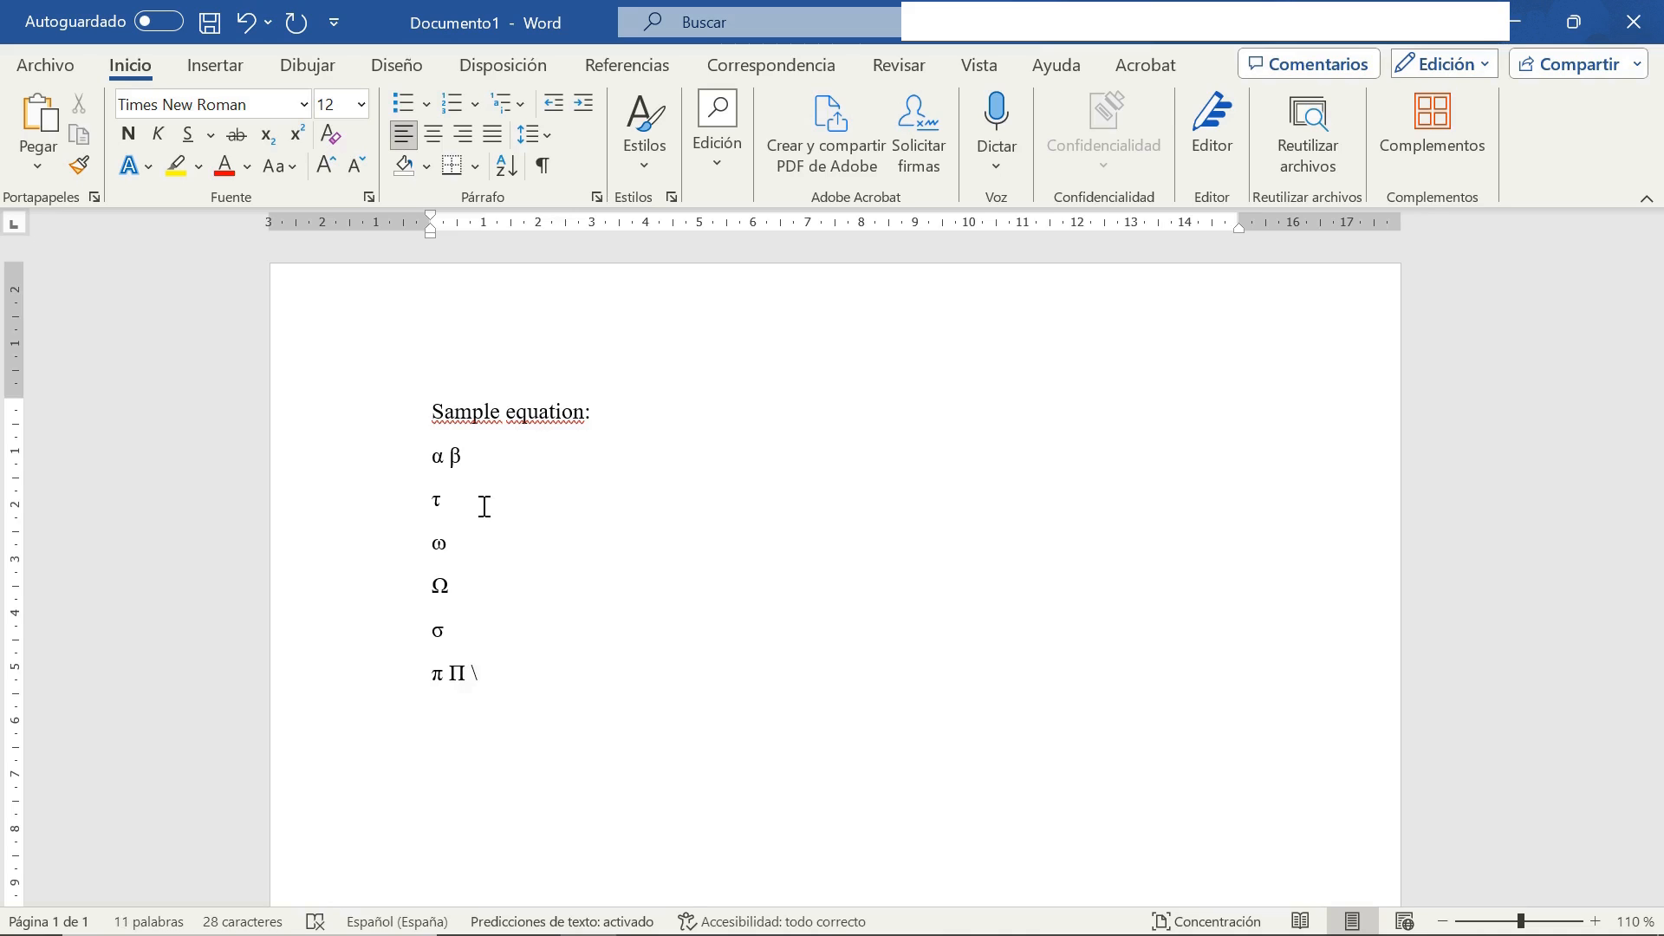
text(O)
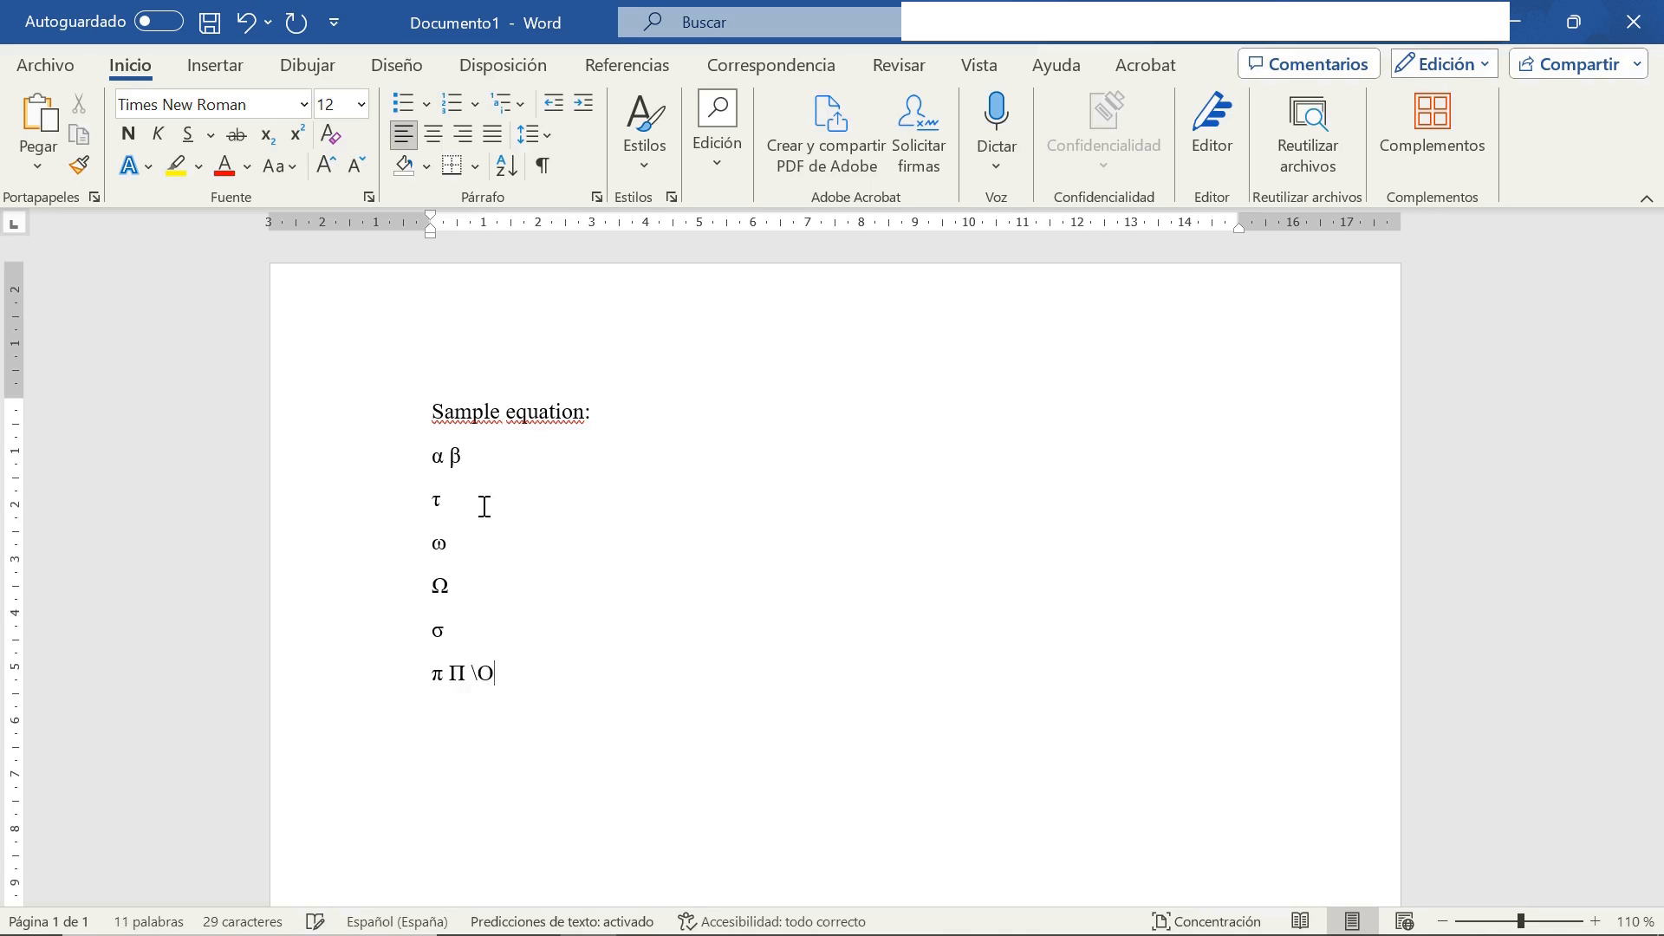
text(Si)
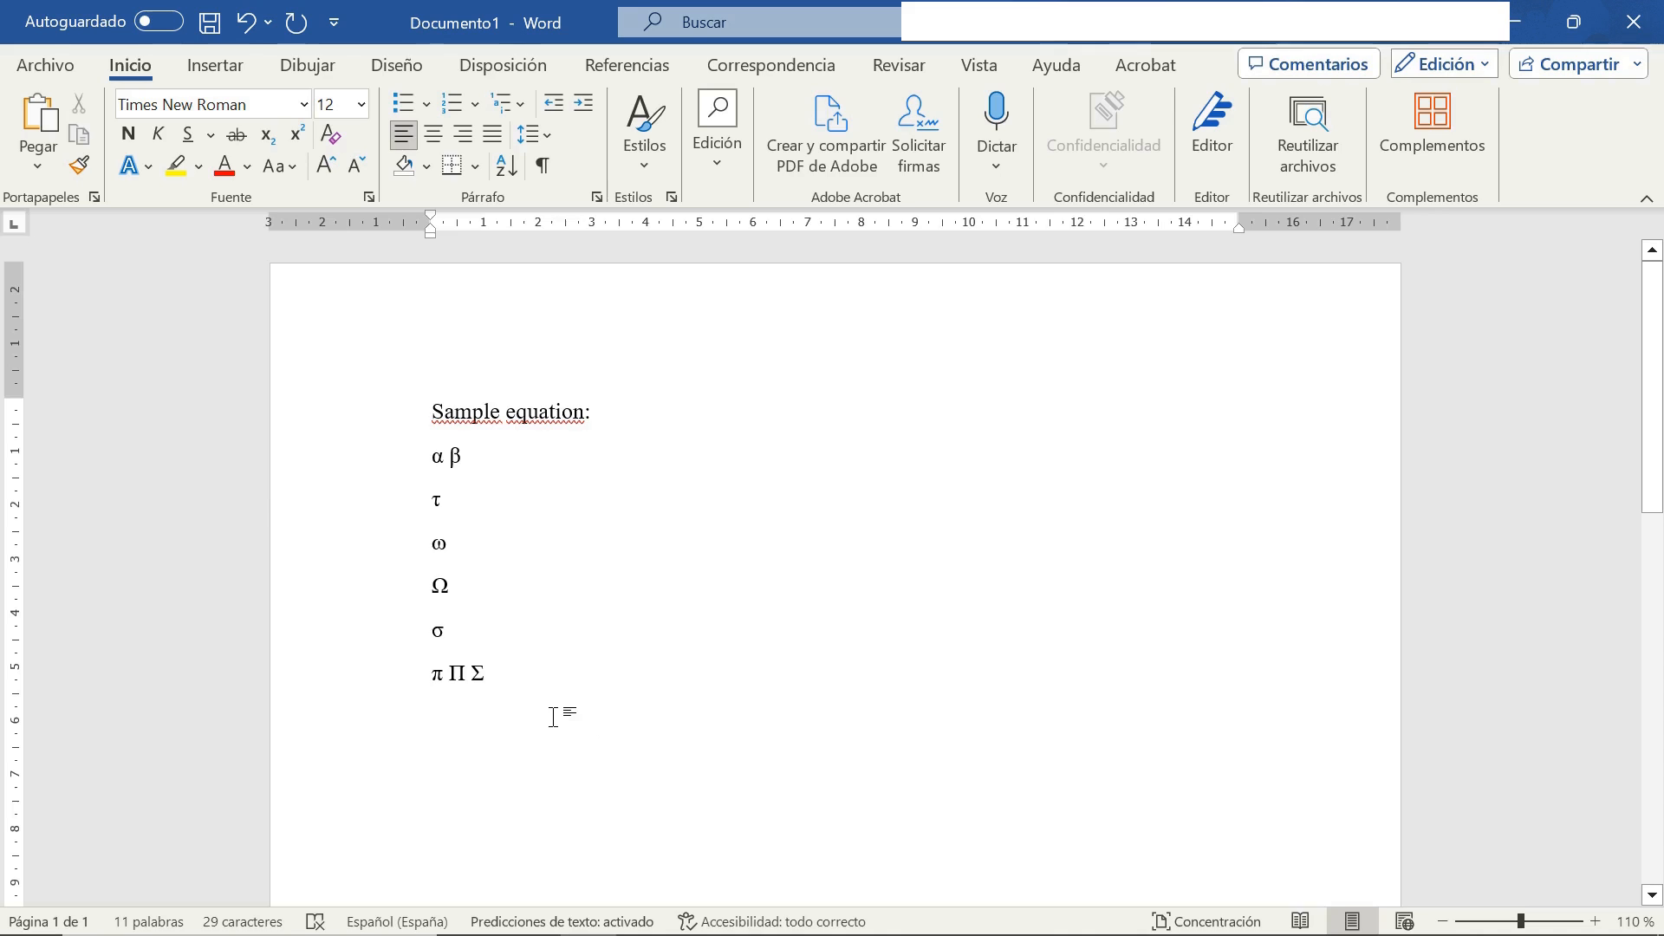
click(436, 717)
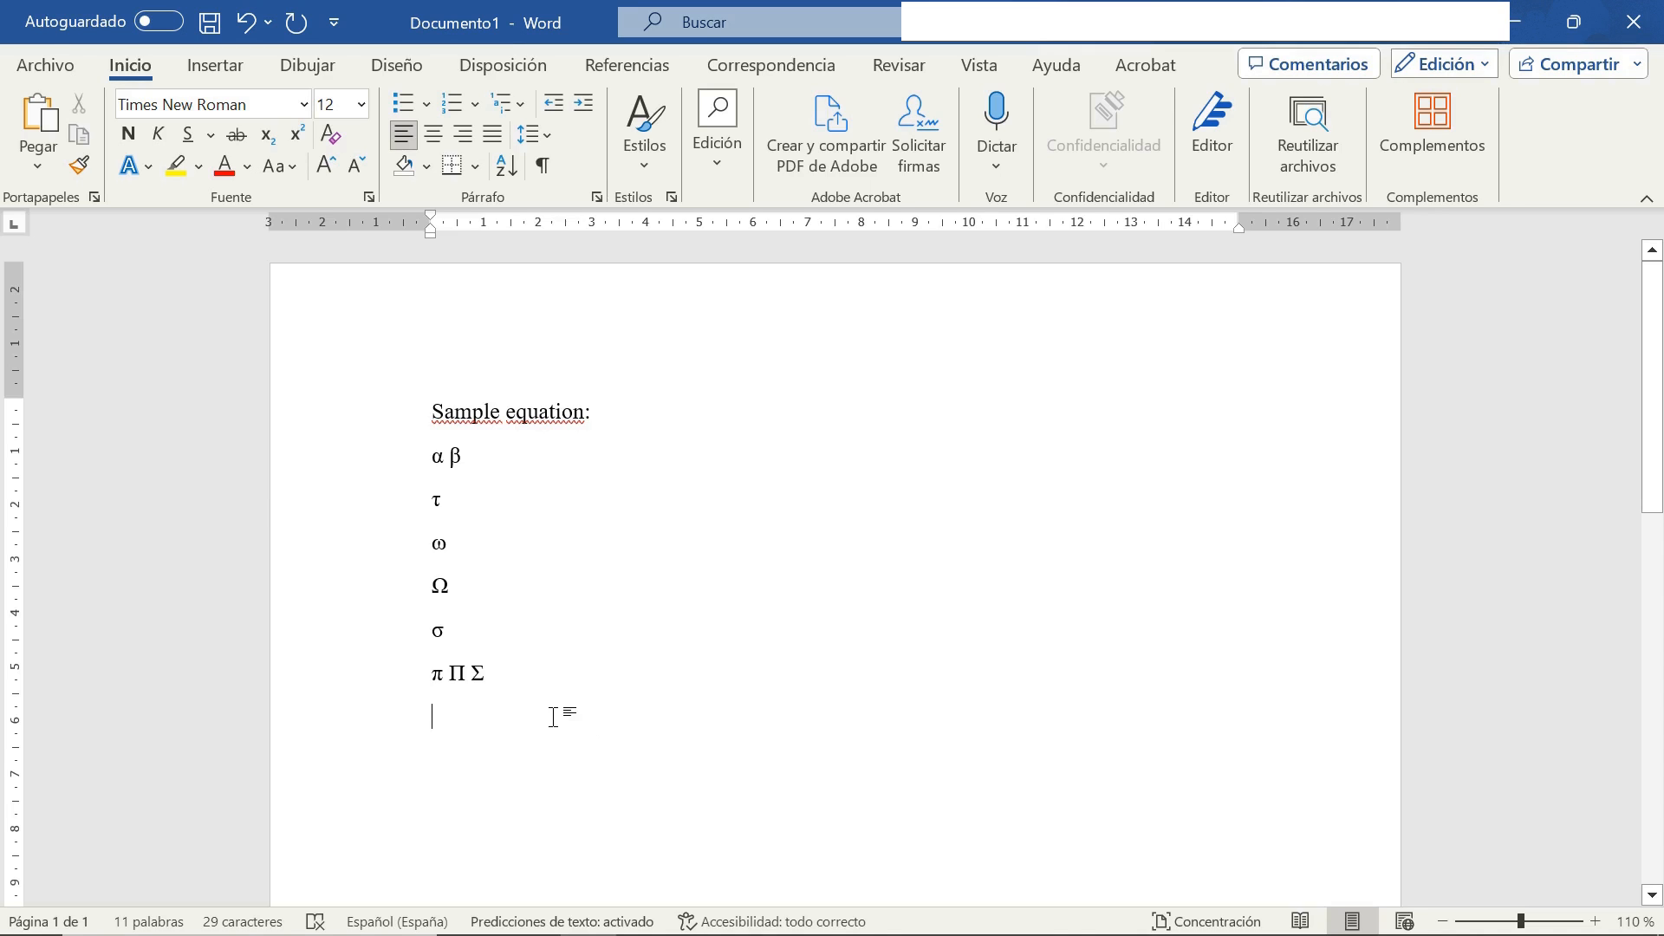